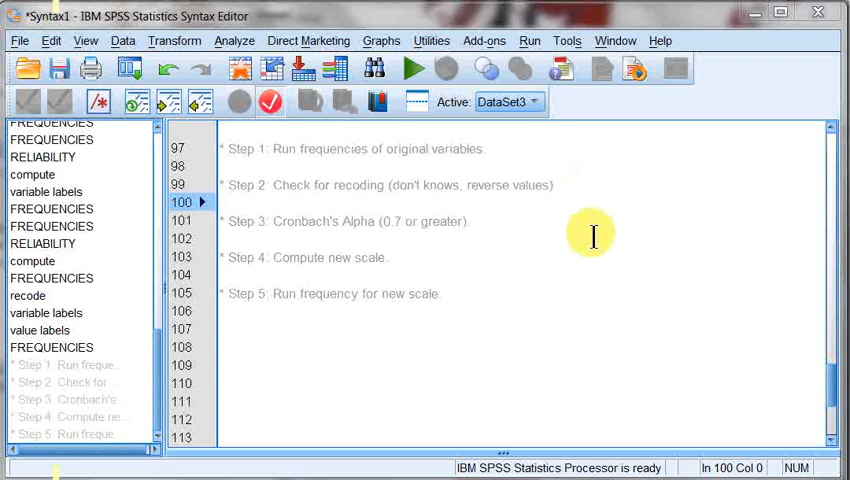
mouse_move(552, 222)
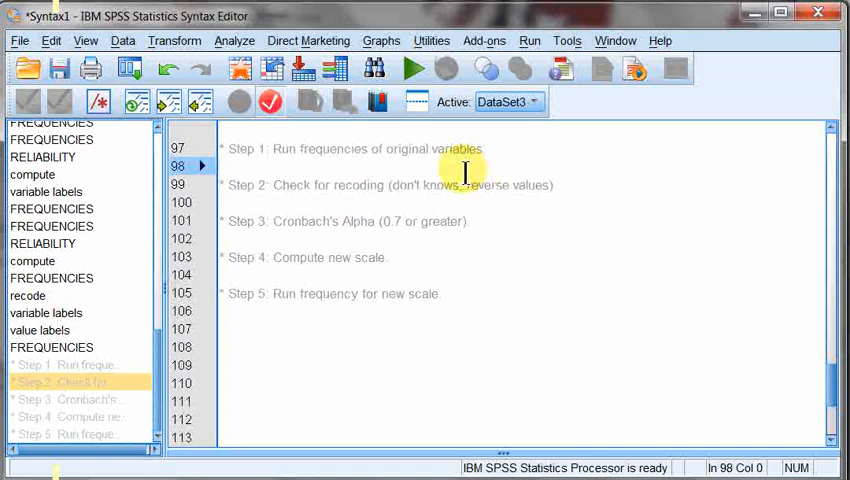
mouse_move(344, 168)
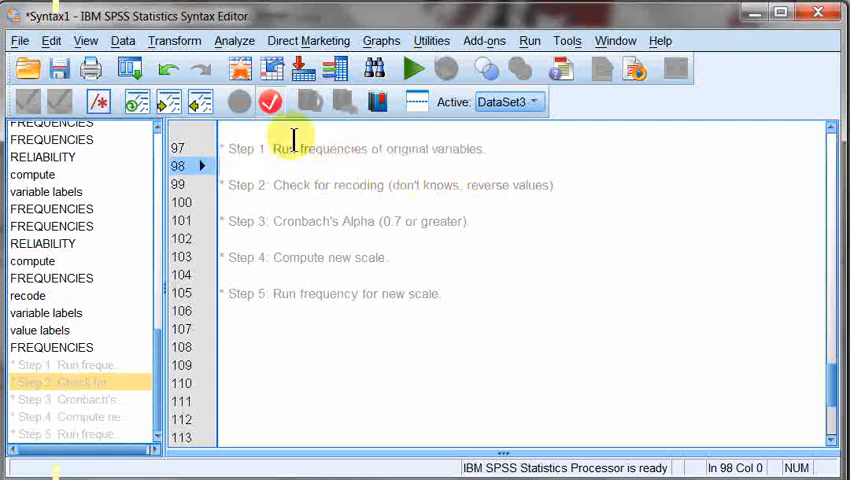
Paste a FREQUENCIES command for ctzcntr, mocntr and facntr into the syntax and select its lines.
left_click(234, 40)
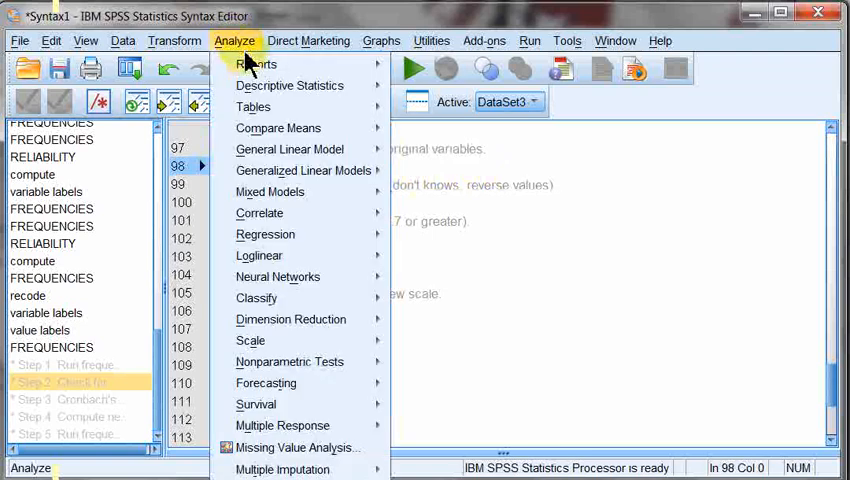
mouse_move(288, 84)
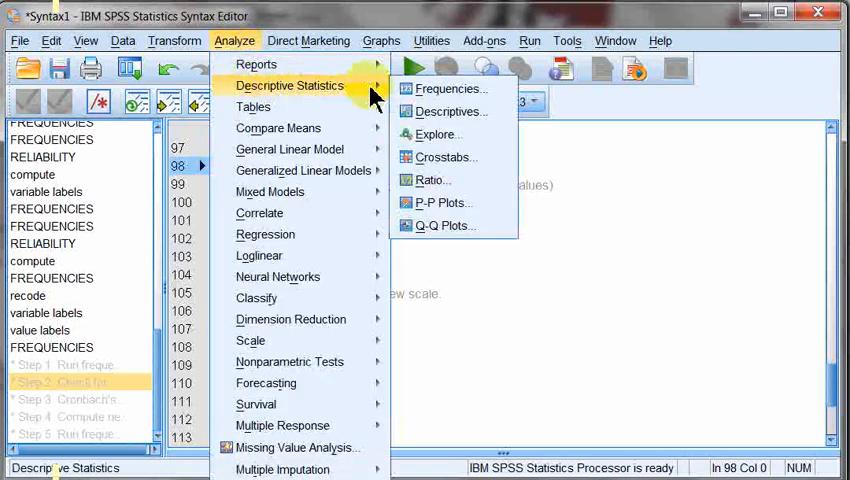
left_click(444, 88)
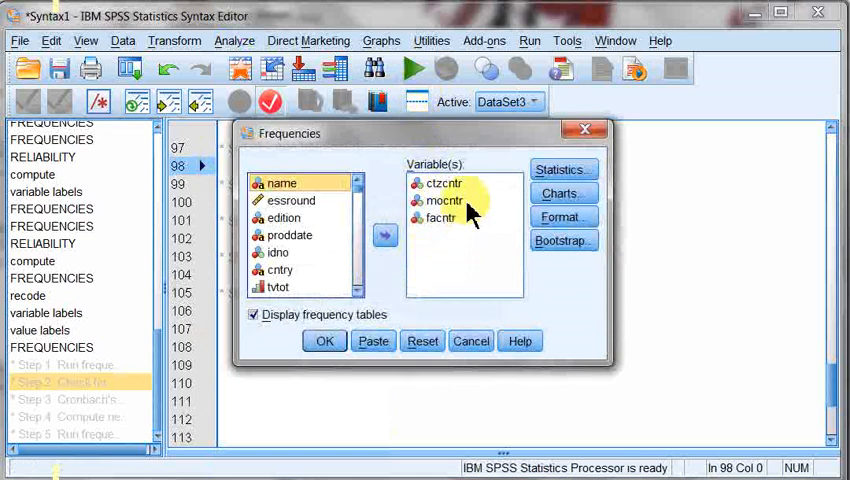
left_click(442, 184)
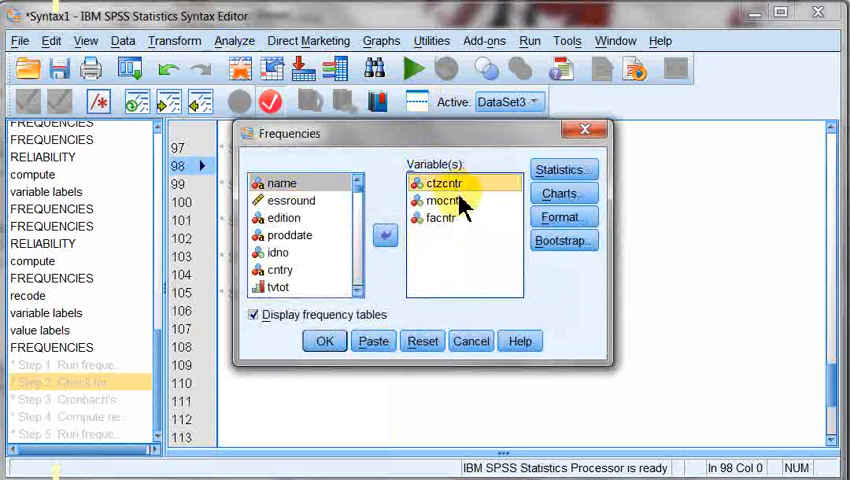
left_click(442, 200)
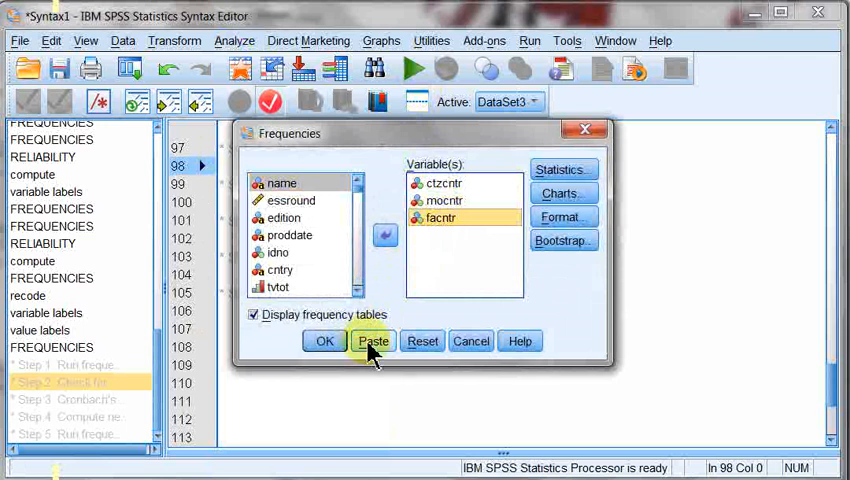
left_click(372, 340)
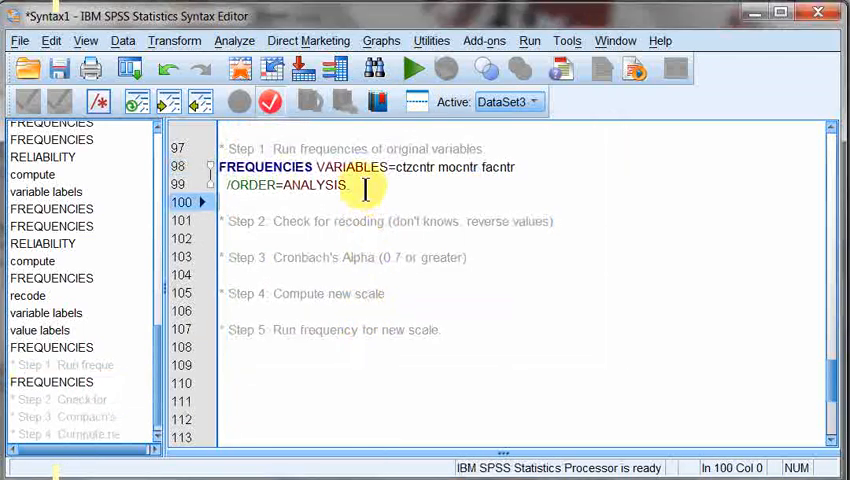
left_click_drag(220, 168, 350, 184)
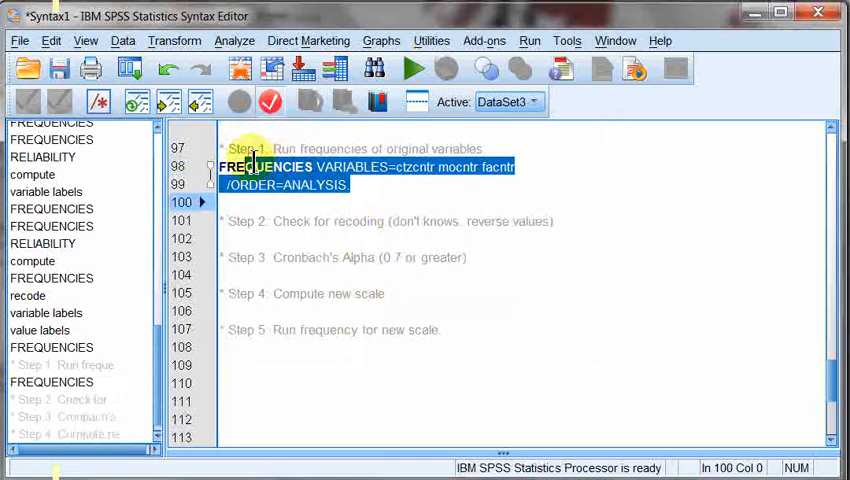
Run the selected FREQUENCIES command and scroll through the ctzcntr, mocntr and facntr tables.
left_click(412, 68)
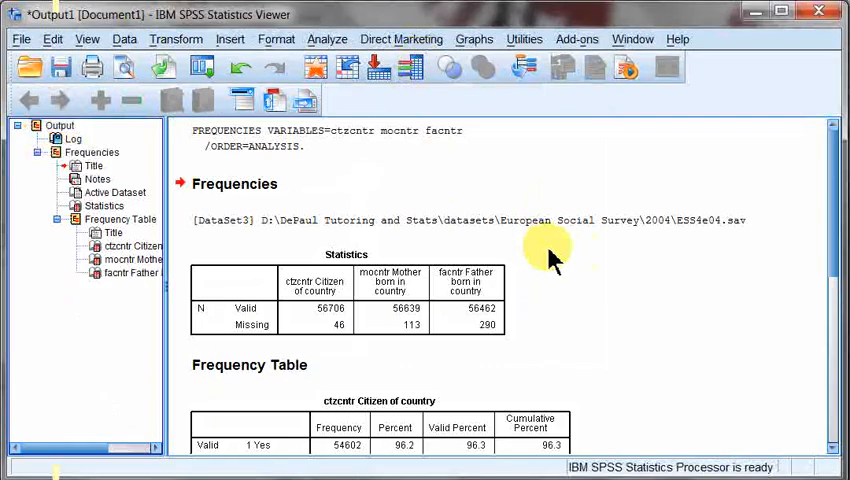
scroll("down", 3)
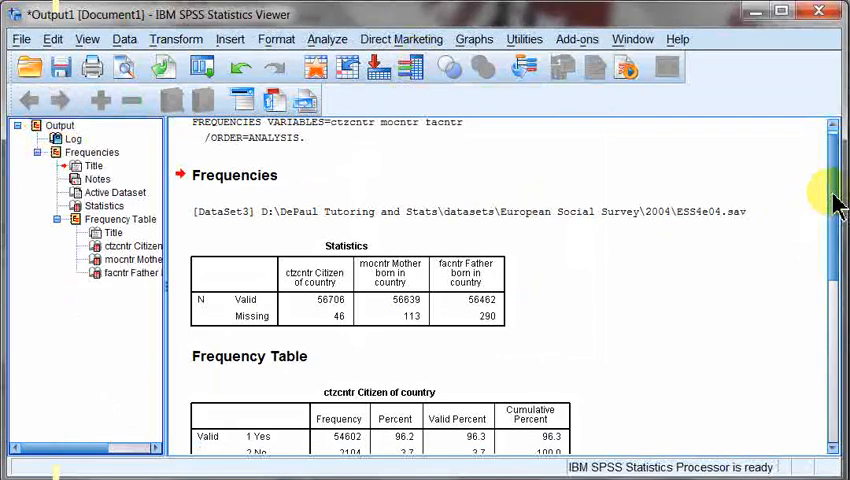
scroll("down", 3)
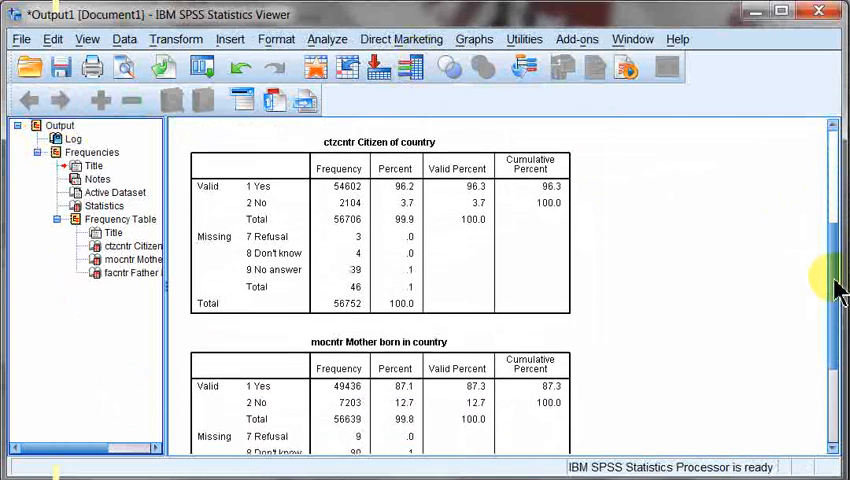
scroll("down", 3)
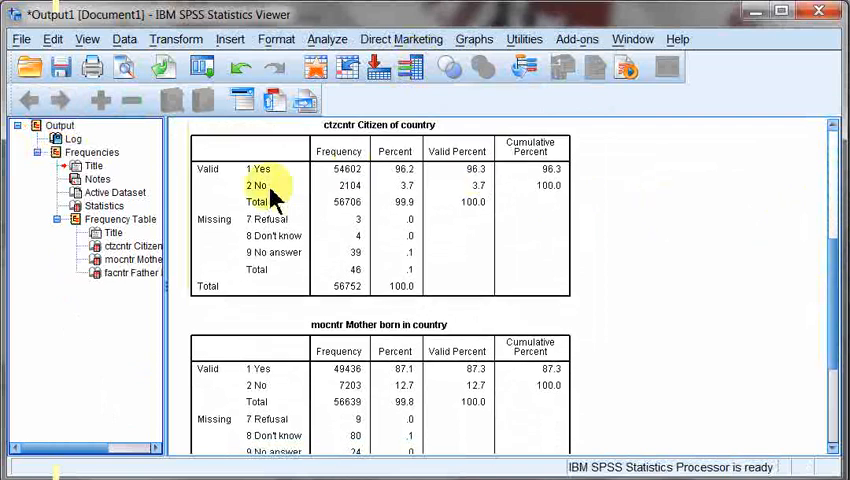
mouse_move(284, 220)
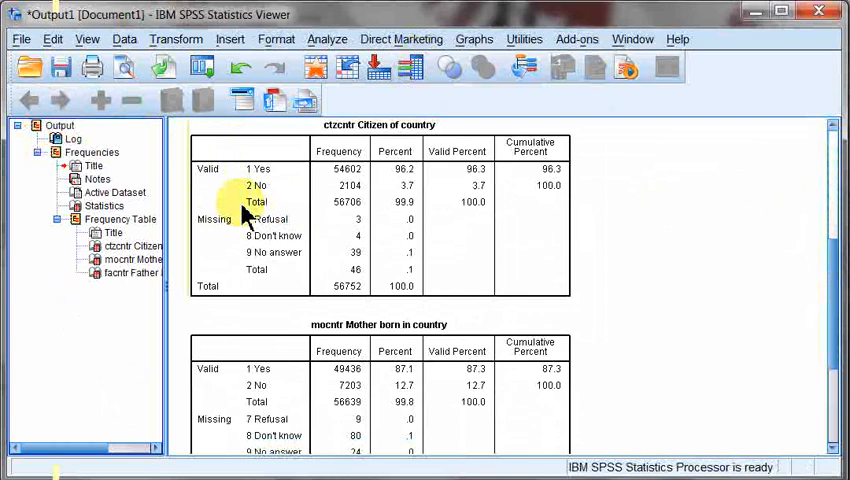
mouse_move(610, 216)
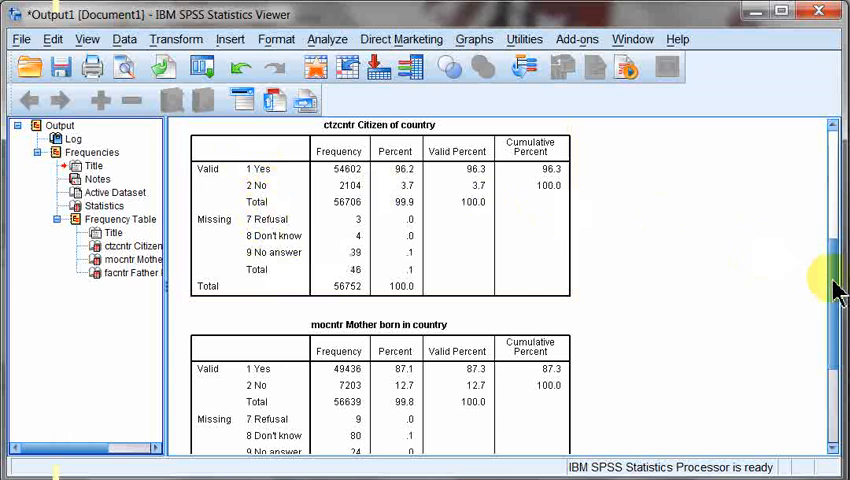
scroll("down", 3)
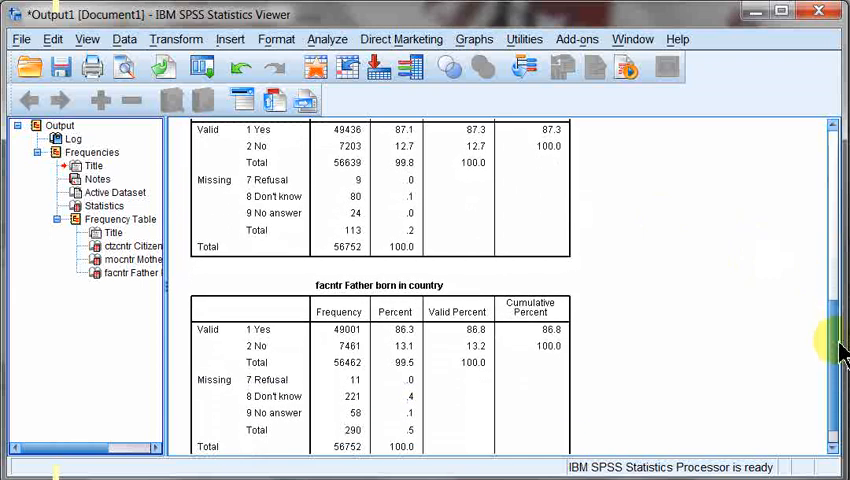
scroll("down", 3)
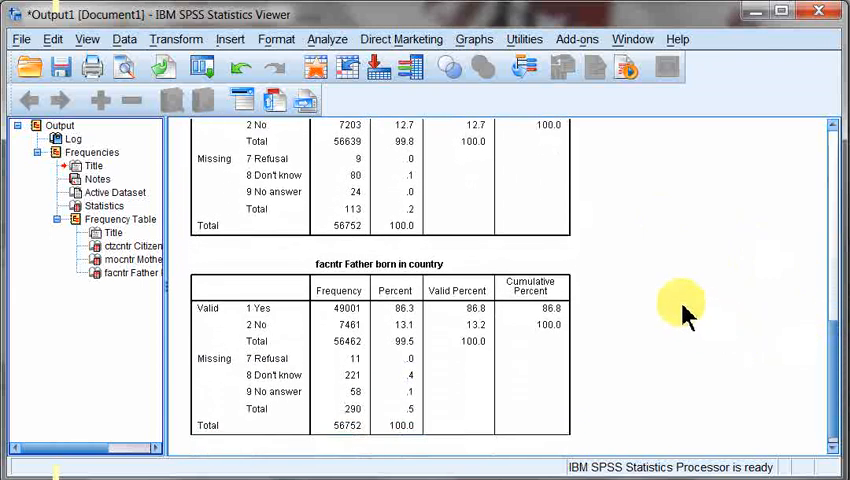
mouse_move(676, 298)
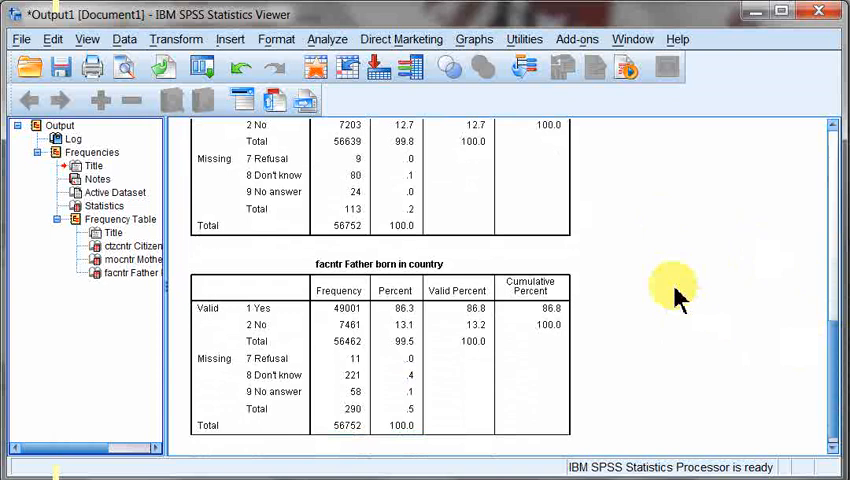
mouse_move(790, 330)
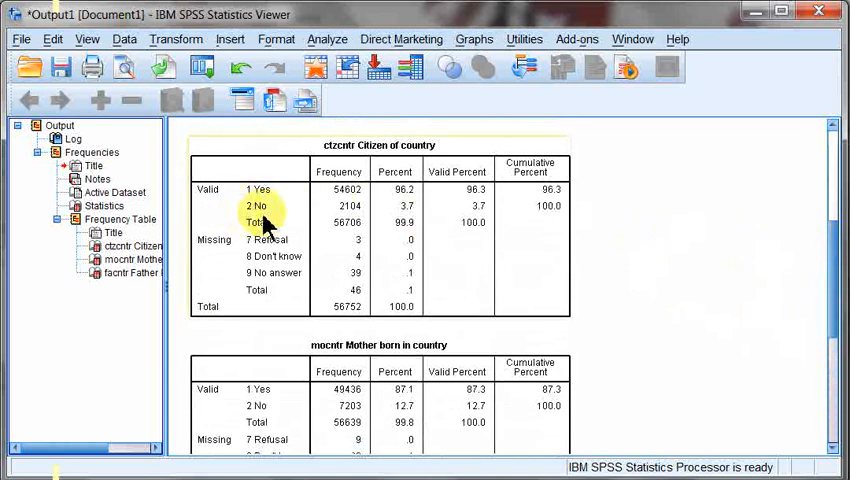
mouse_move(624, 248)
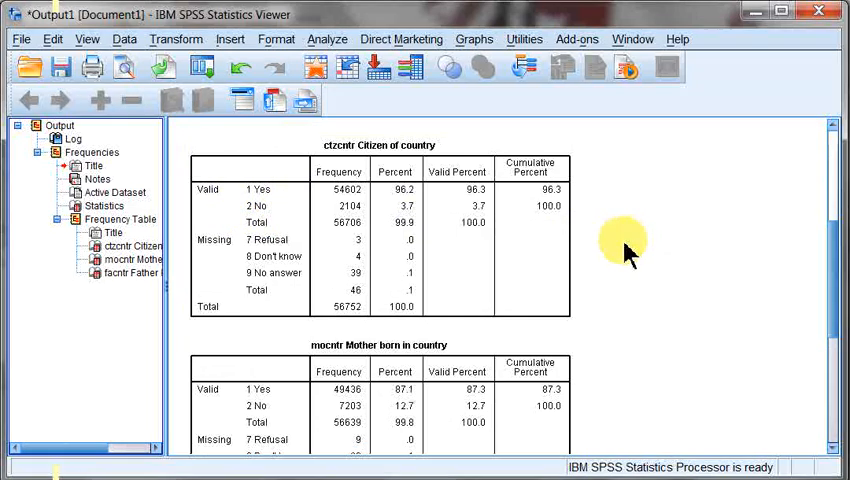
mouse_move(672, 256)
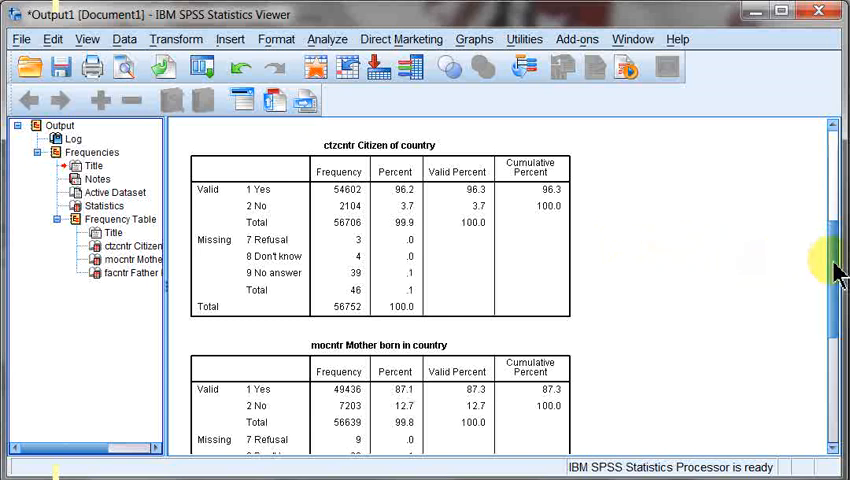
mouse_move(742, 276)
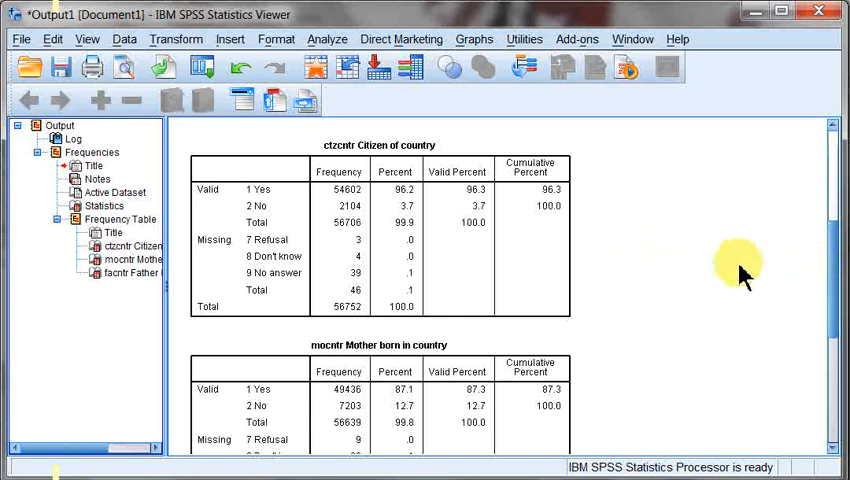
mouse_move(592, 252)
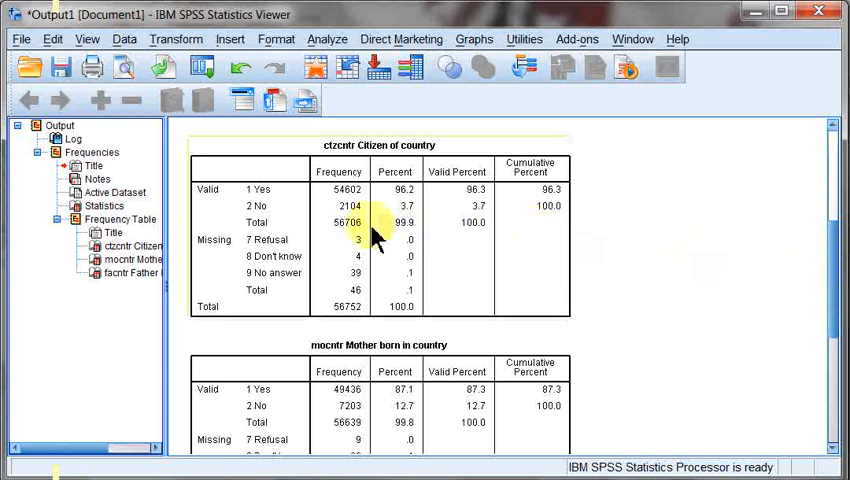
mouse_move(258, 218)
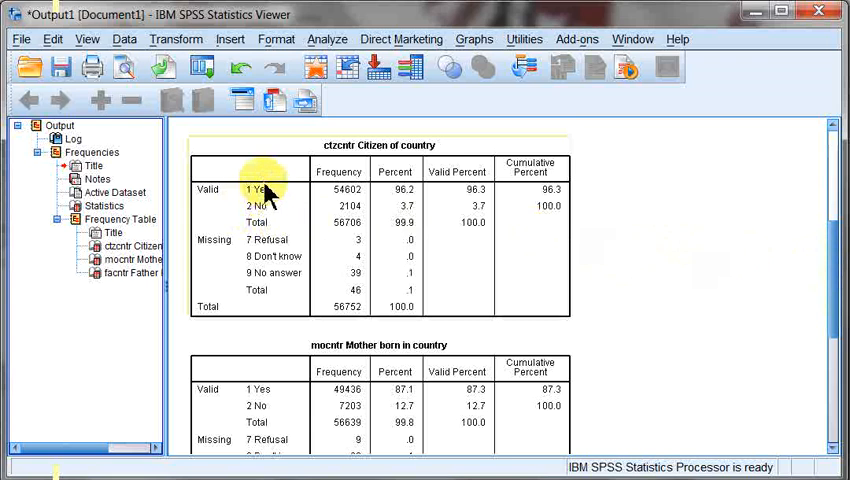
mouse_move(288, 196)
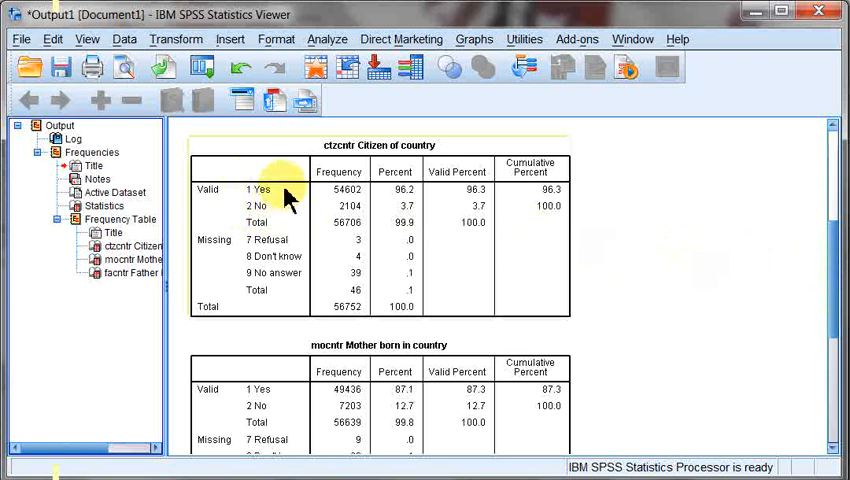
mouse_move(642, 248)
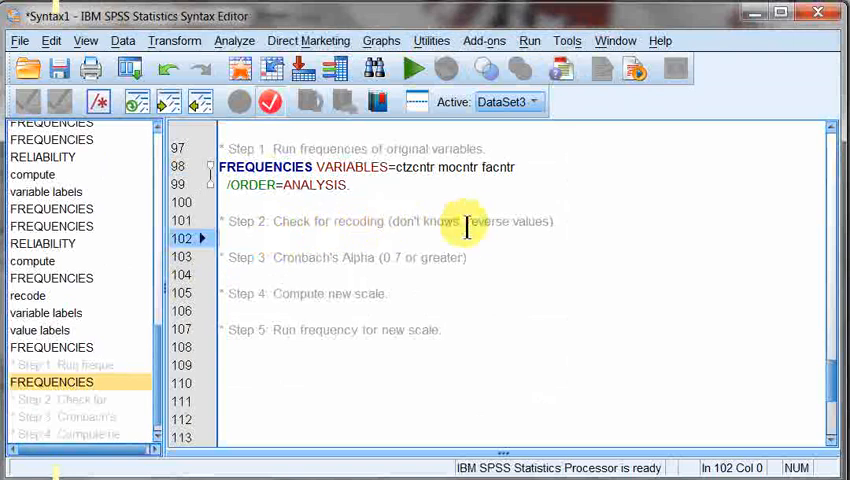
Place the insertion point in the syntax below the FREQUENCIES command, ready for Step 2.
double_click(482, 220)
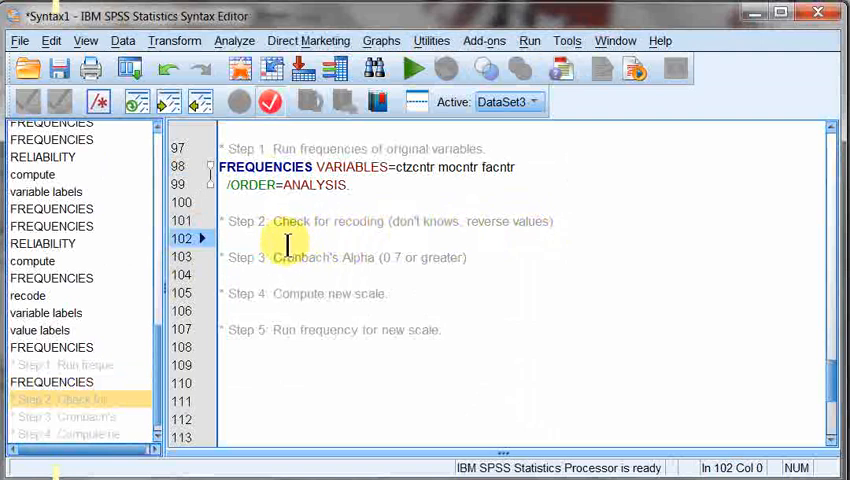
mouse_move(120, 198)
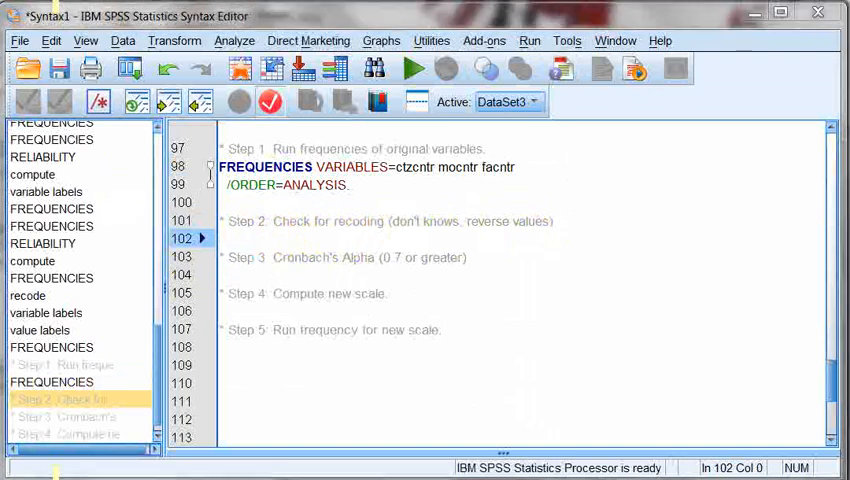
Rerun the FREQUENCIES syntax and view the mocntr and facntr tables with their missing-value codes.
left_click(412, 68)
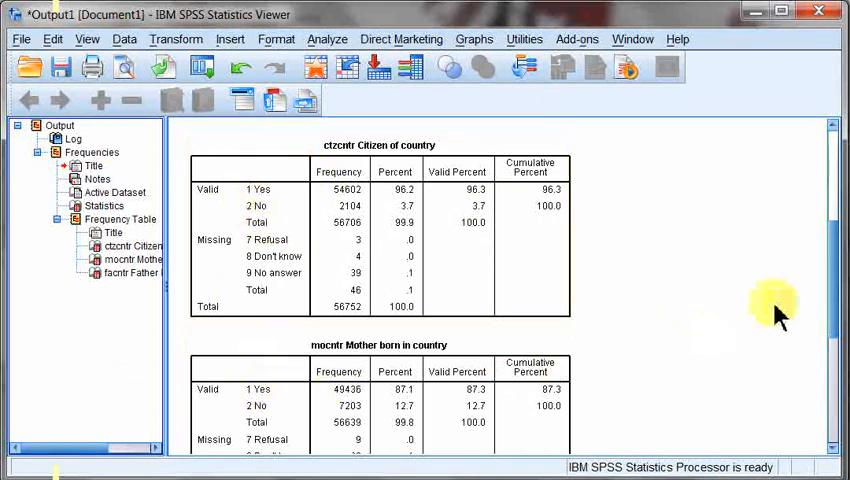
scroll("down", 3)
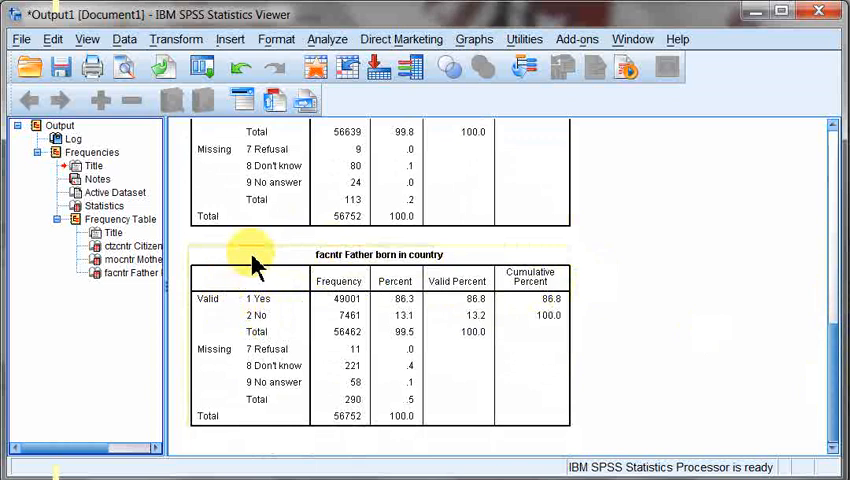
mouse_move(684, 304)
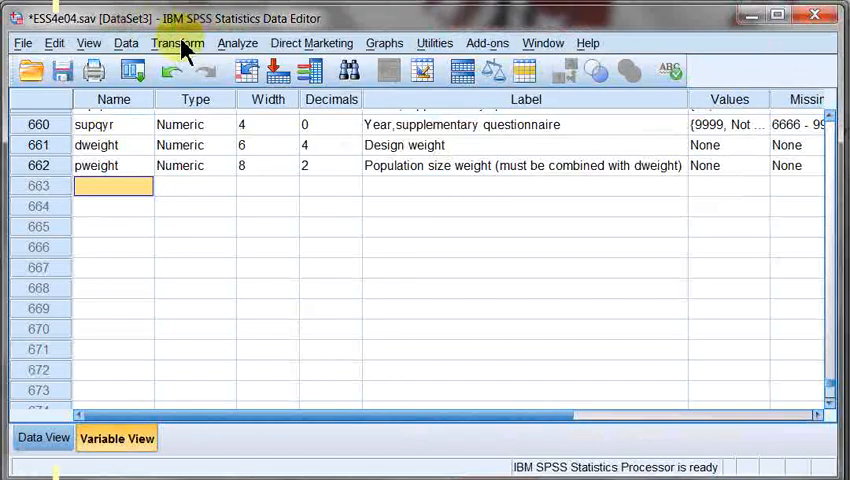
Start a Recode into Different Variables for ctzcntr, facntr and mocntr into CTZme, CTZfa, CTAmo with (1=1)(2=0).
left_click(178, 44)
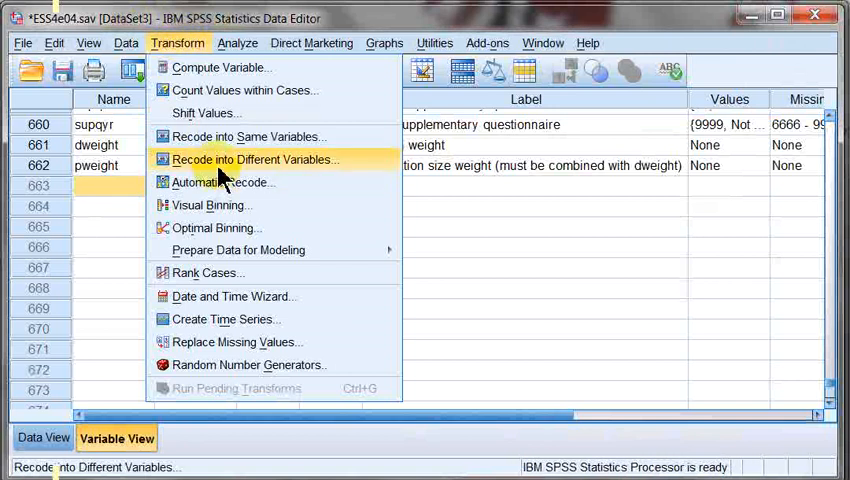
left_click(256, 160)
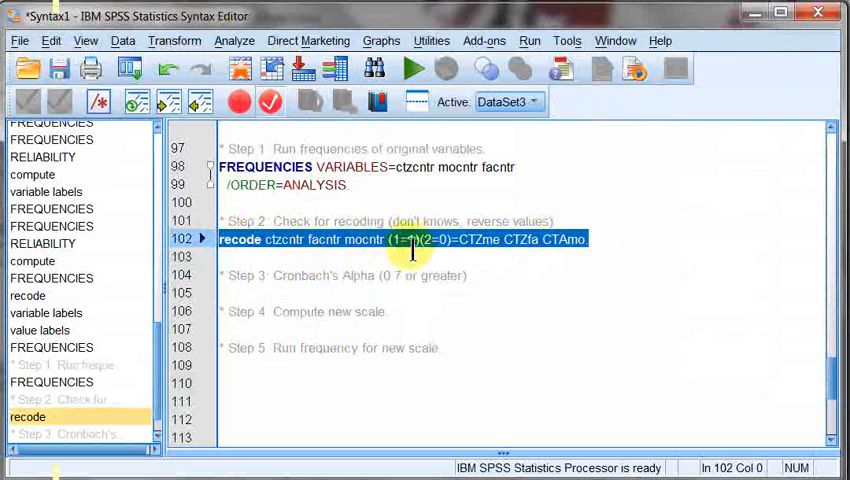
mouse_move(512, 256)
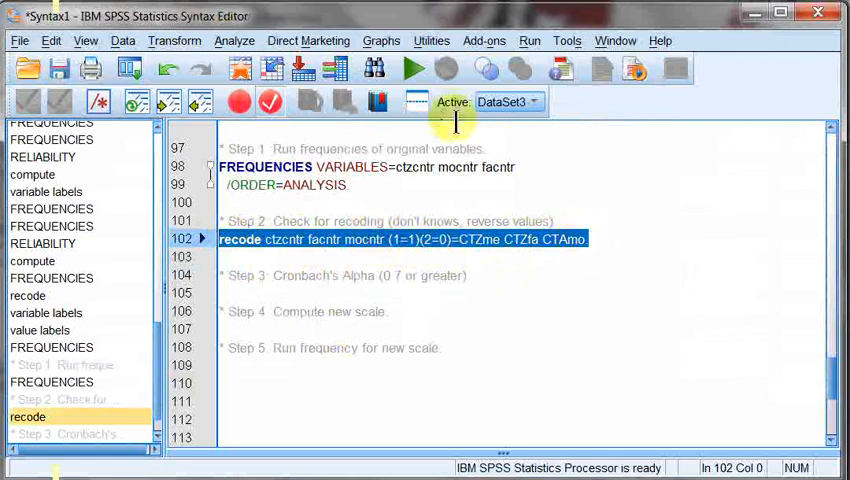
Run the recode syntax creating CTZme, CTZfa and CTAmo.
left_click(408, 68)
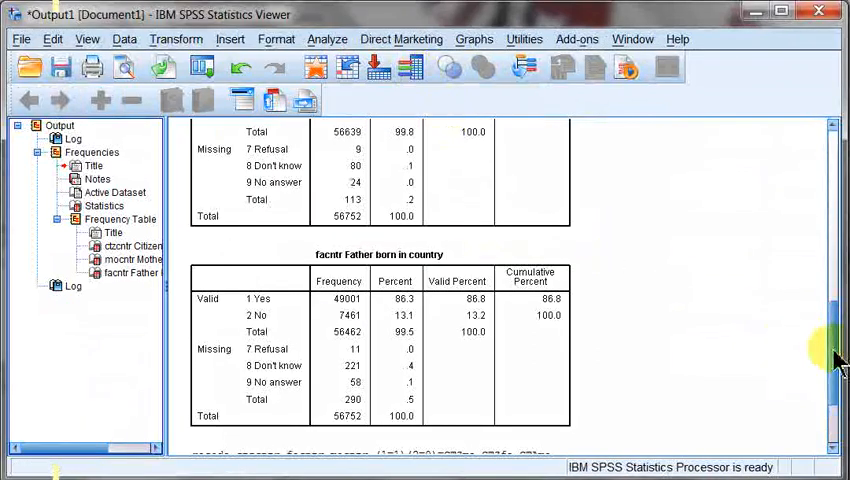
scroll("down", 3)
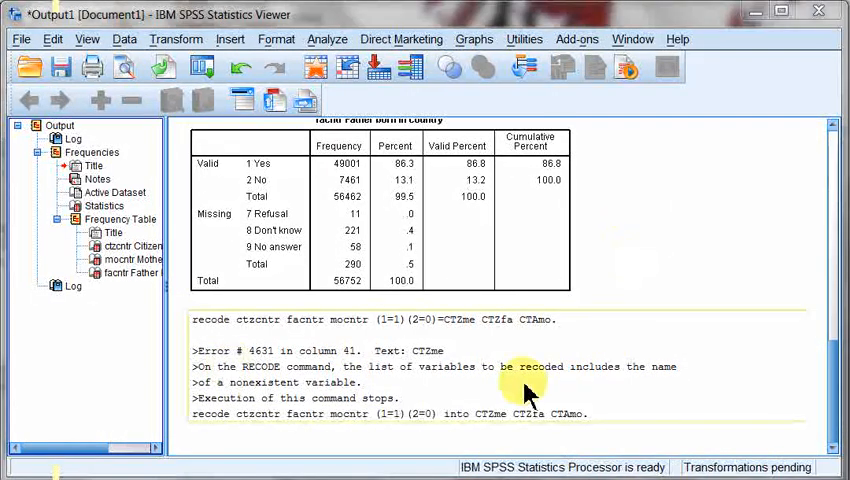
mouse_move(452, 370)
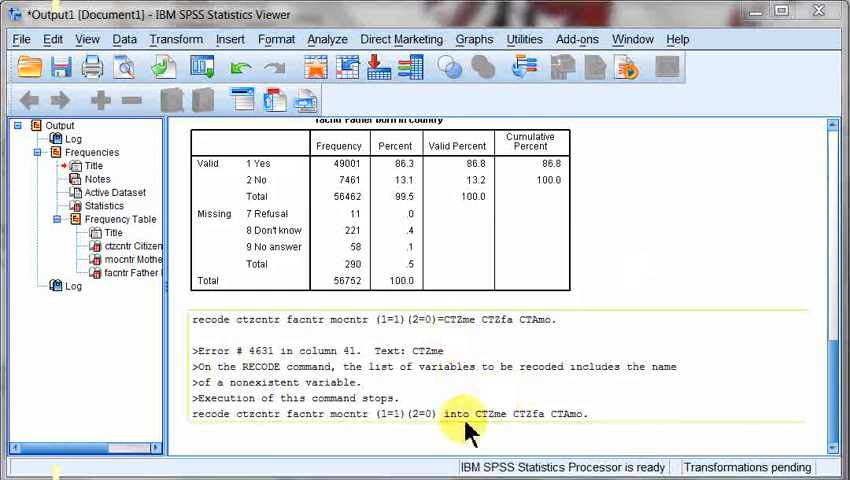
mouse_move(318, 352)
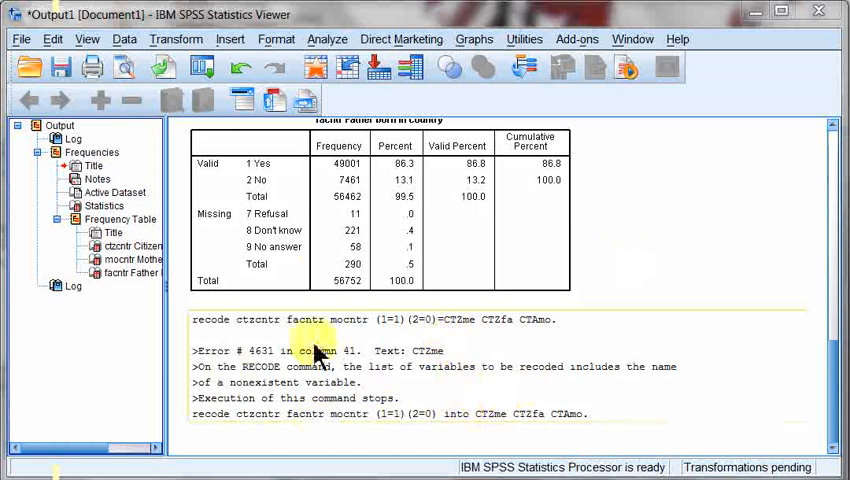
mouse_move(200, 50)
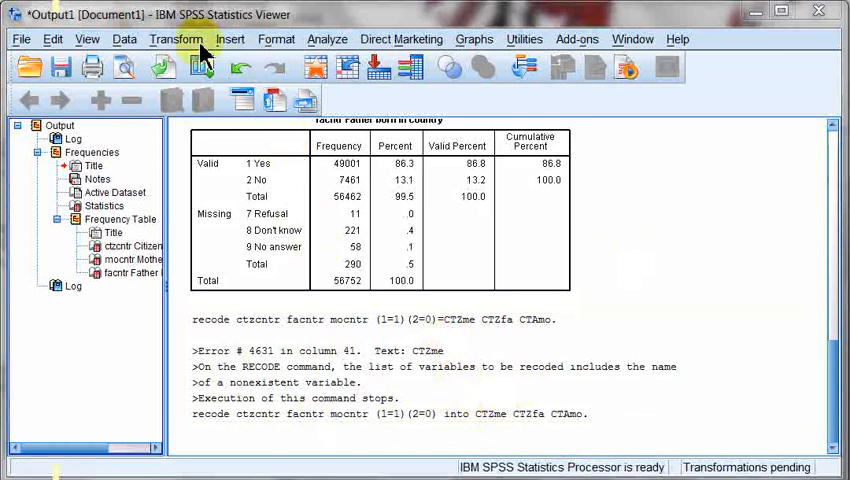
Replace the original variables with CTZme, CTZfa and CTAmo in Frequencies and review their 0/1 tables.
left_click(328, 38)
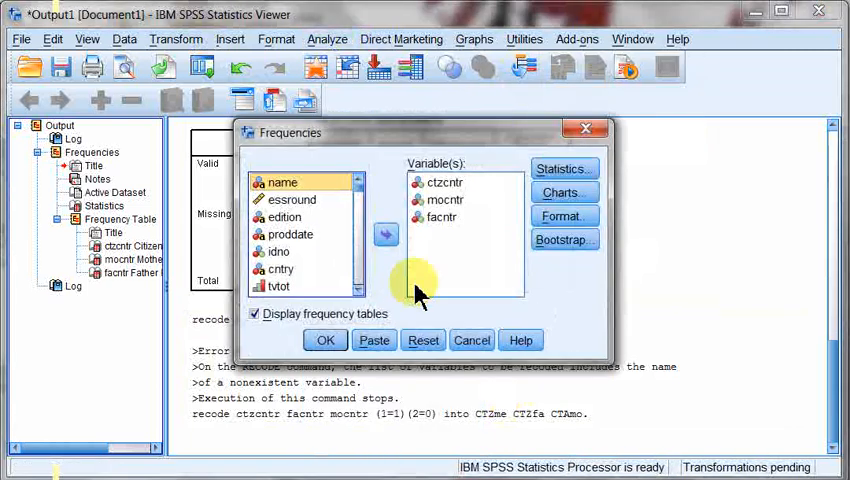
left_click(442, 216)
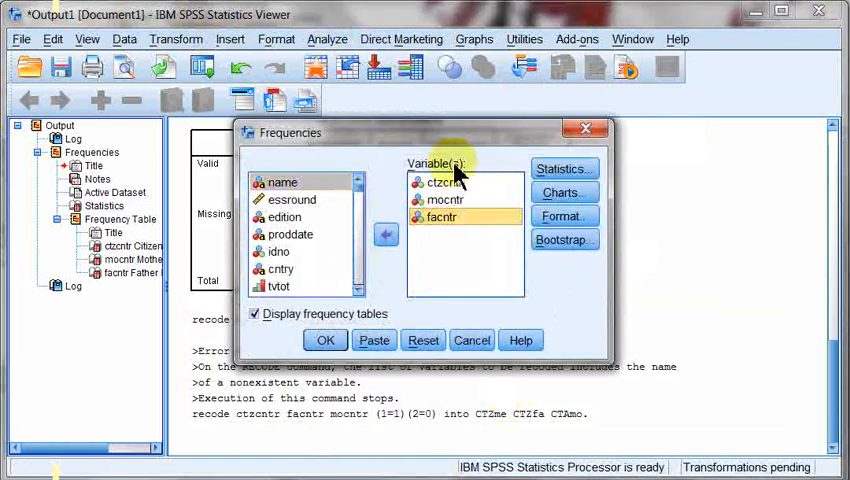
left_click(384, 234)
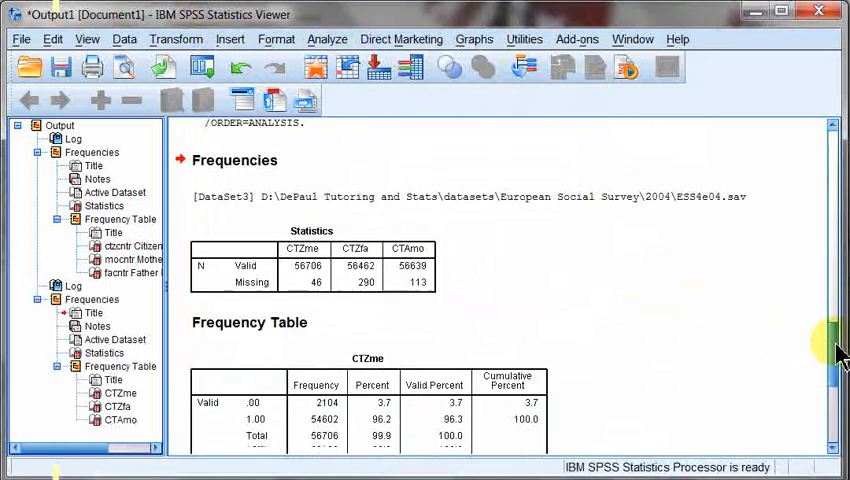
scroll("down", 3)
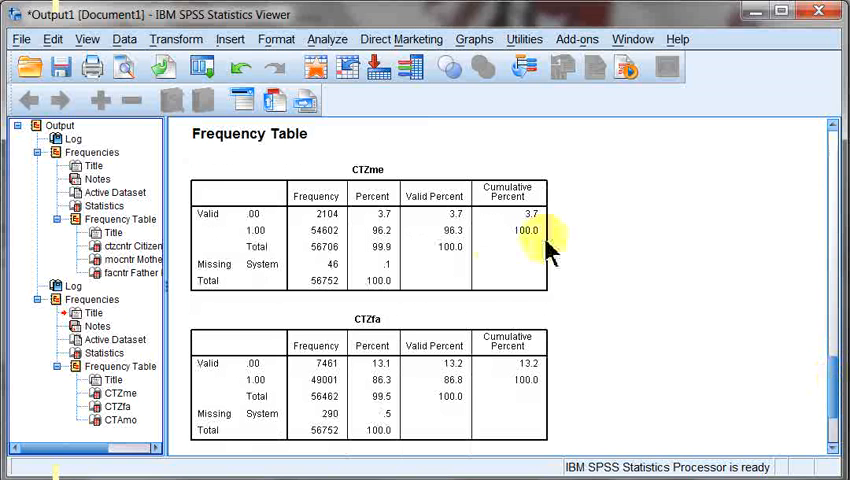
scroll("down", 3)
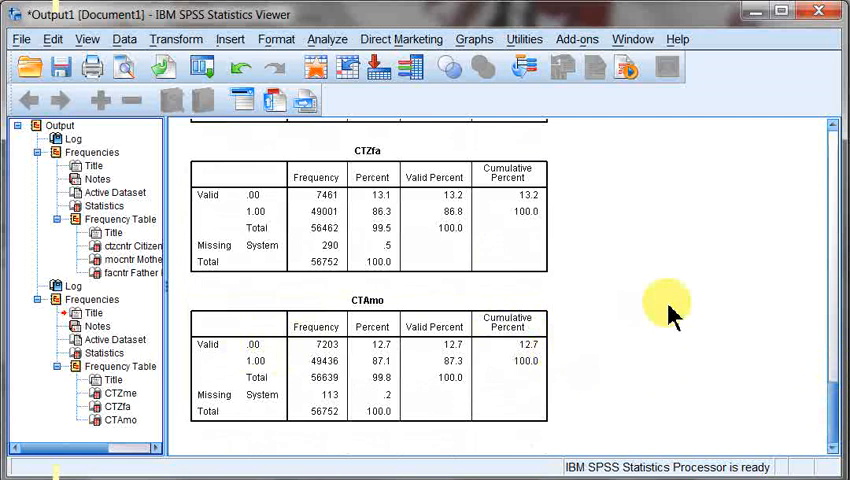
mouse_move(592, 270)
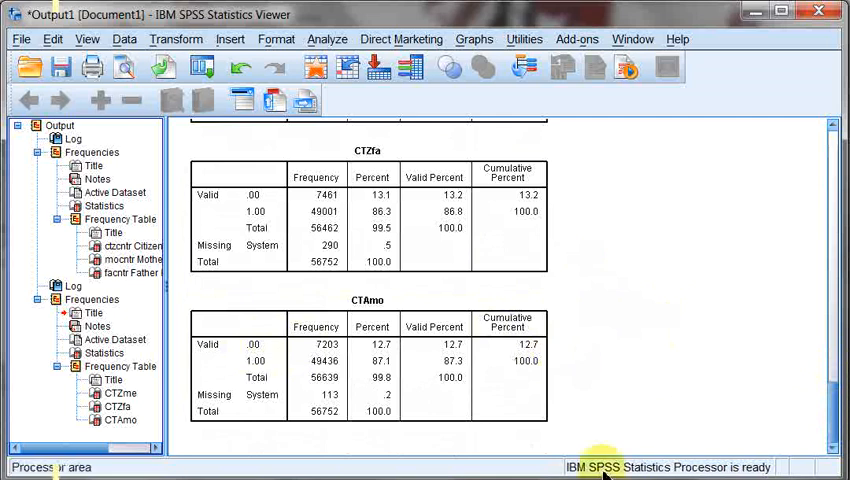
mouse_move(584, 276)
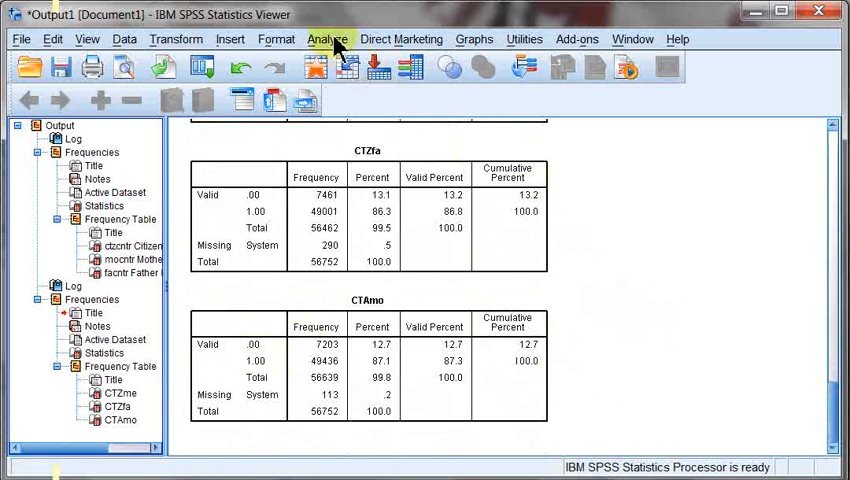
Start a Reliability Analysis with CTZme, CTZfa and CTAmo as the only items.
left_click(328, 38)
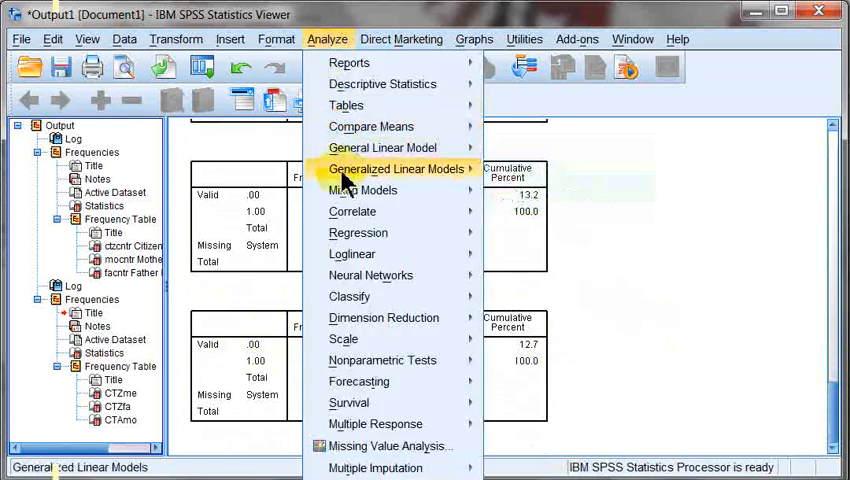
mouse_move(370, 276)
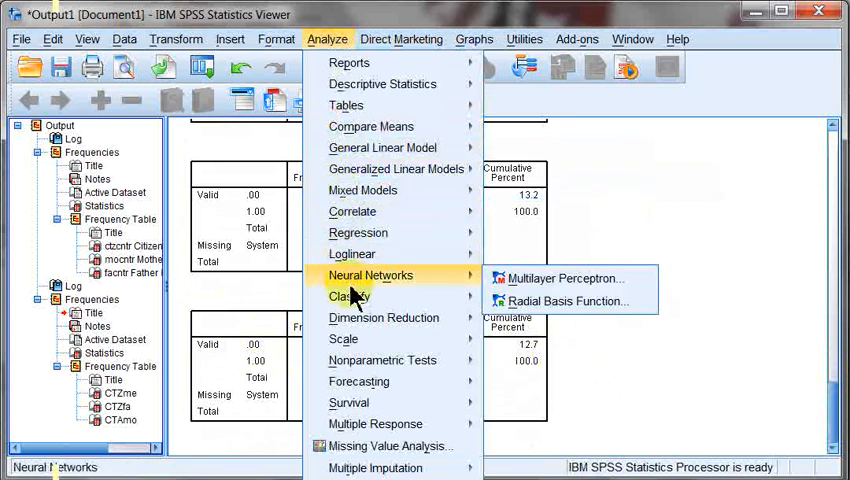
mouse_move(344, 338)
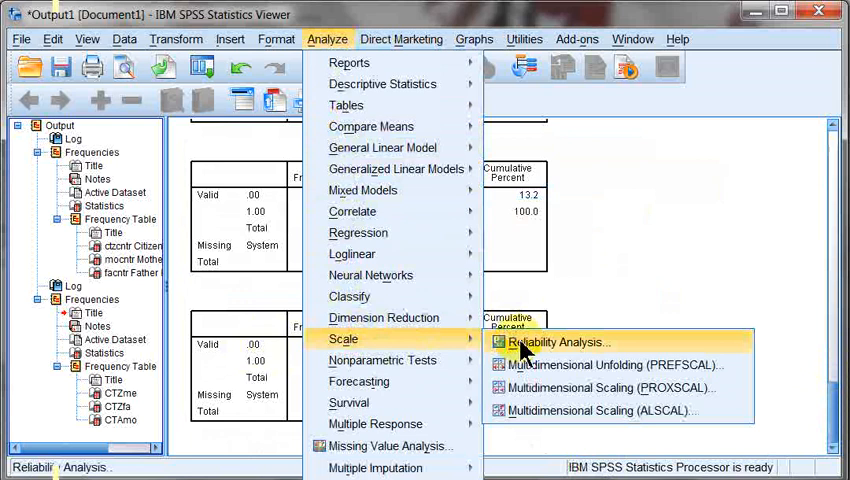
left_click(560, 340)
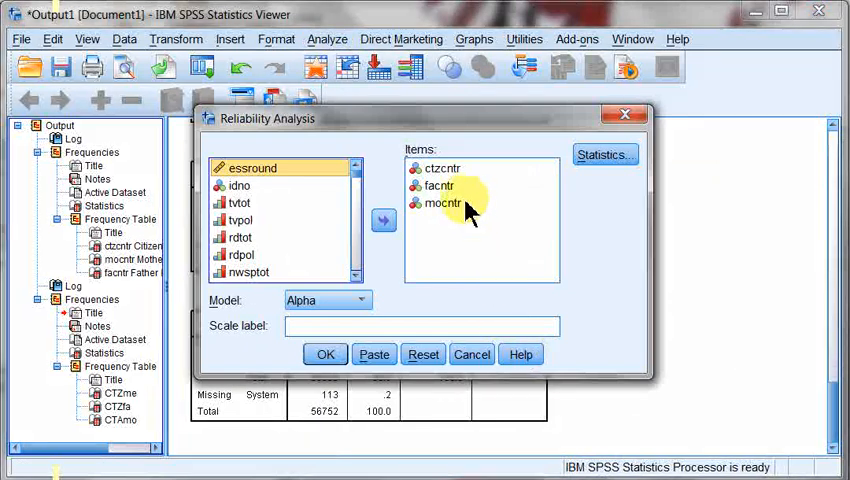
left_click(442, 204)
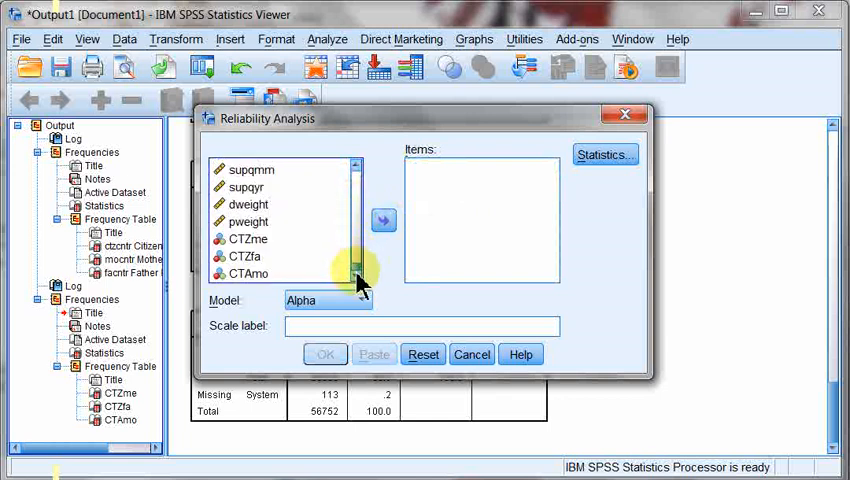
left_click(248, 238)
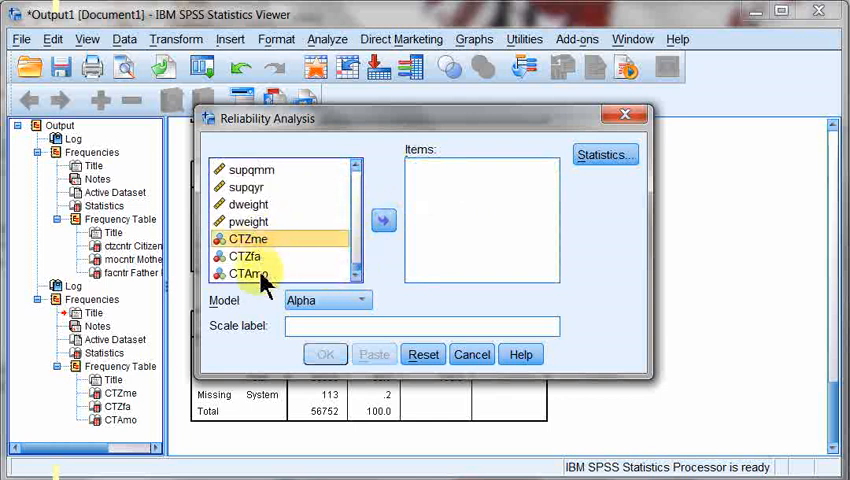
left_click(384, 220)
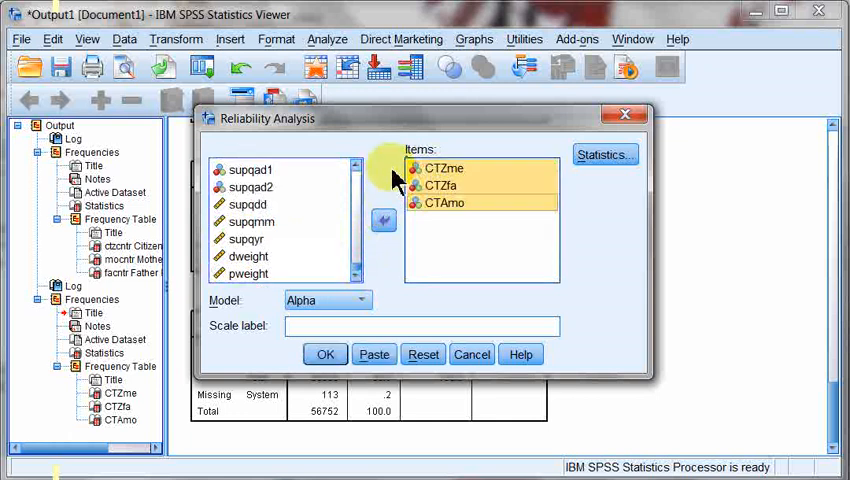
left_click(434, 204)
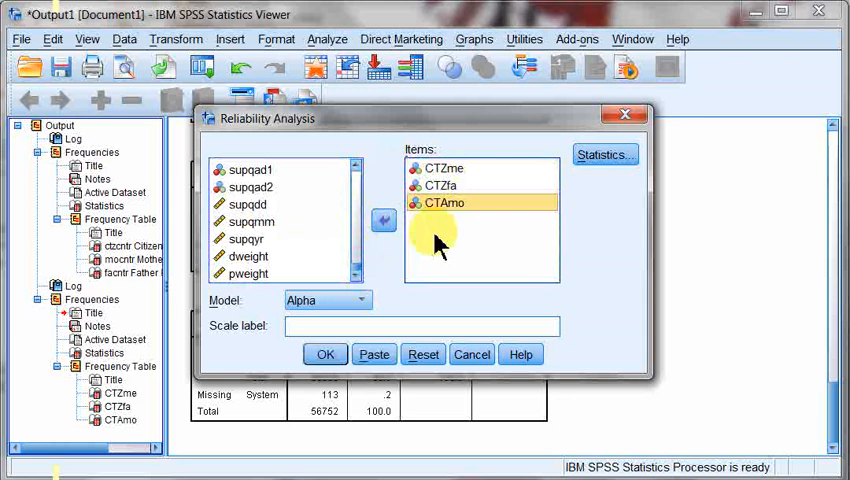
mouse_move(396, 272)
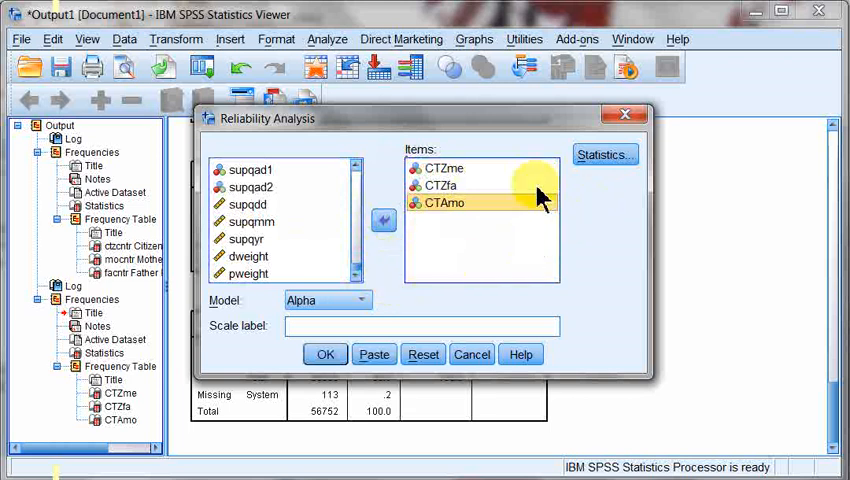
left_click(604, 154)
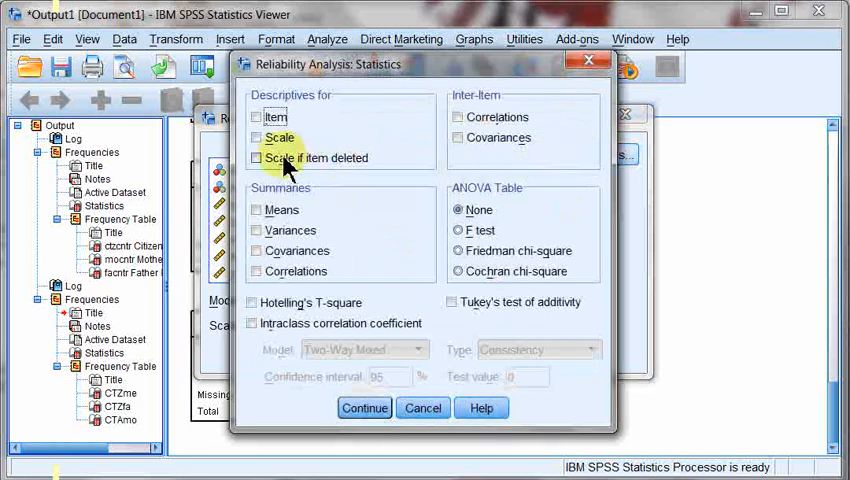
Request scale-if-item-deleted statistics for the Alpha model and paste the RELIABILITY command into the syntax.
left_click(256, 158)
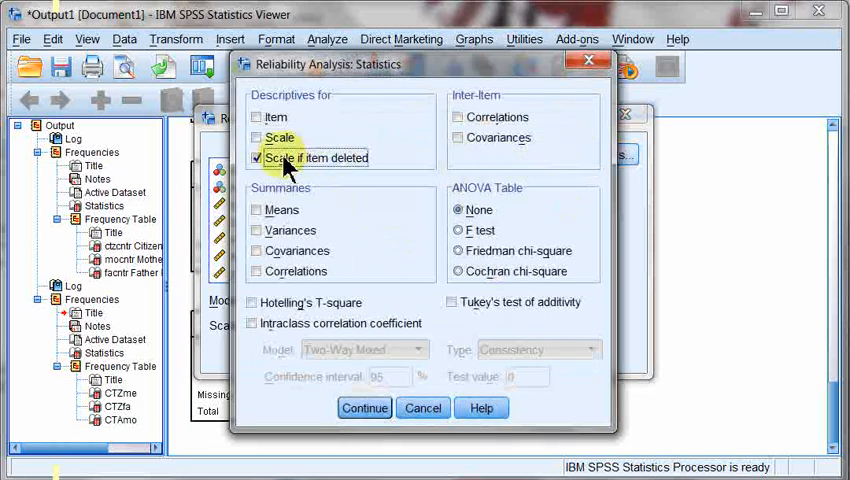
mouse_move(364, 408)
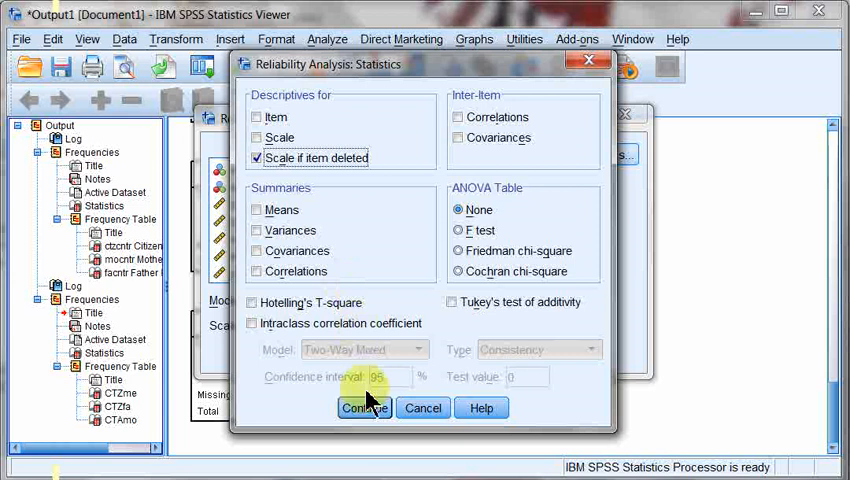
left_click(364, 408)
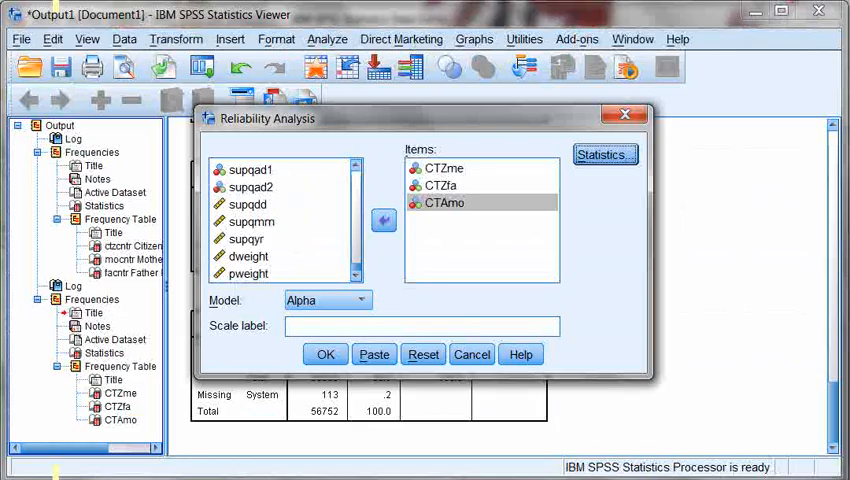
mouse_move(412, 278)
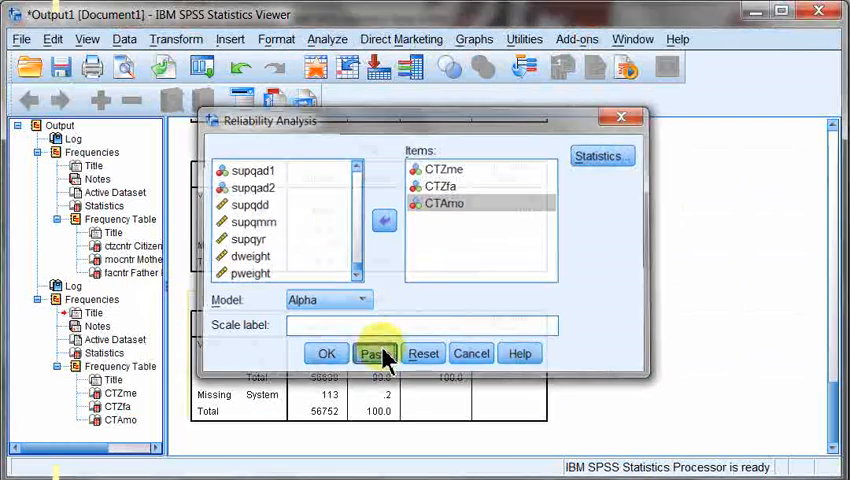
left_click(380, 352)
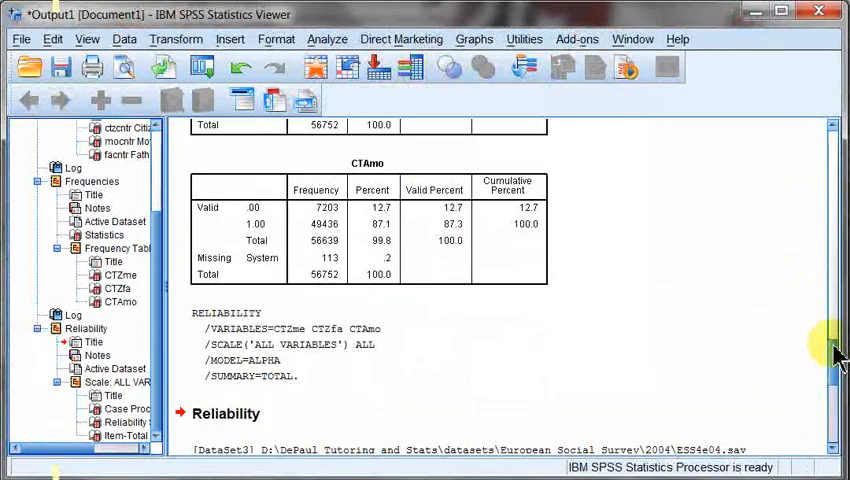
scroll("down", 3)
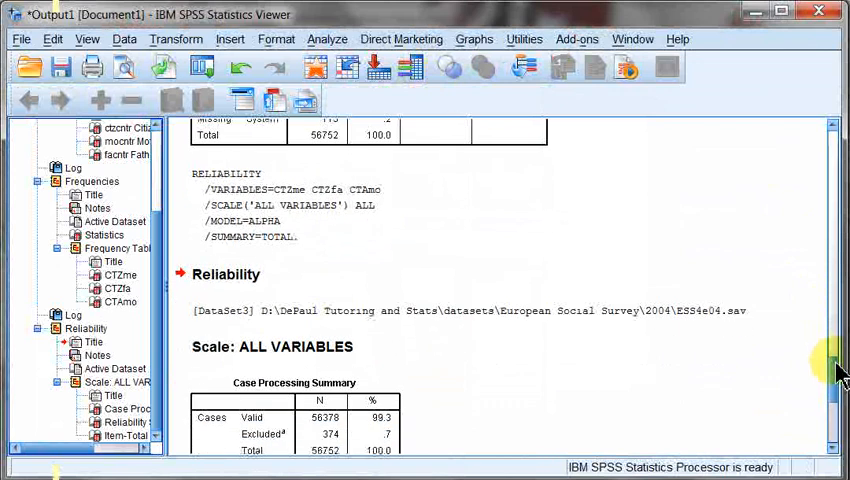
scroll("down", 3)
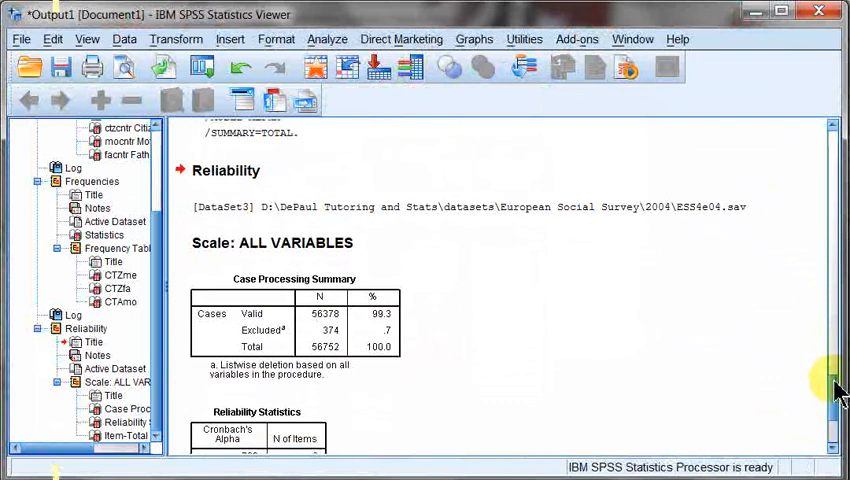
scroll("down", 3)
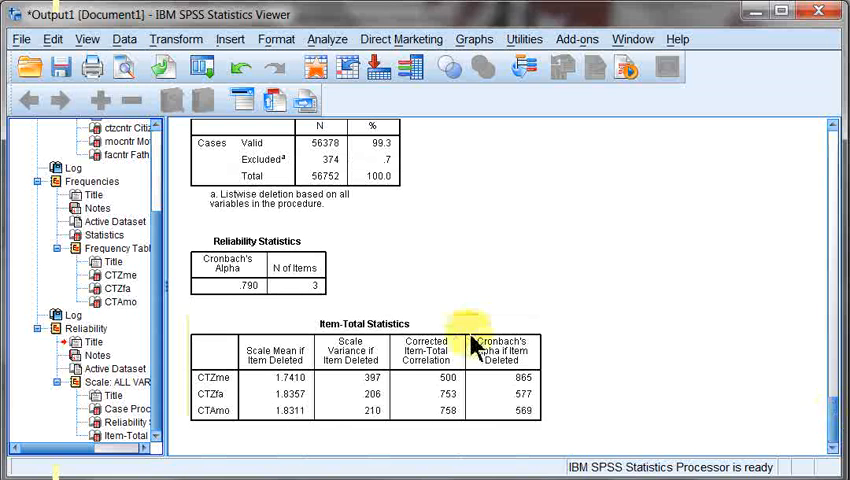
scroll("down", 3)
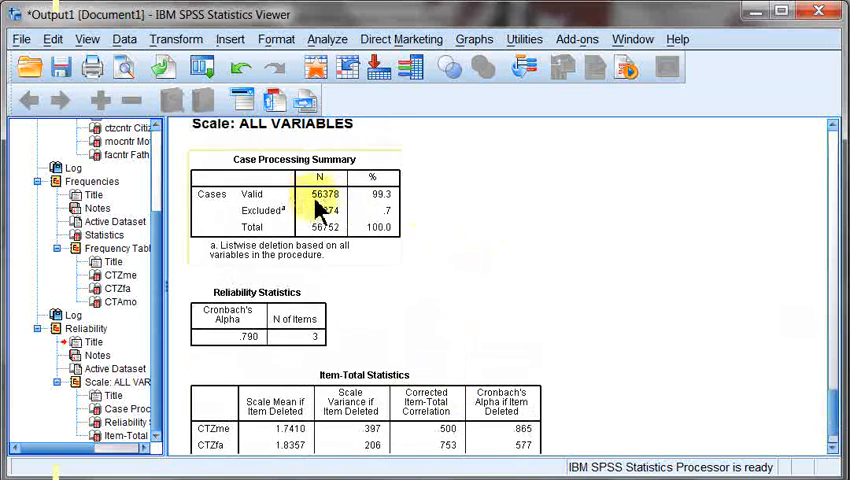
mouse_move(358, 264)
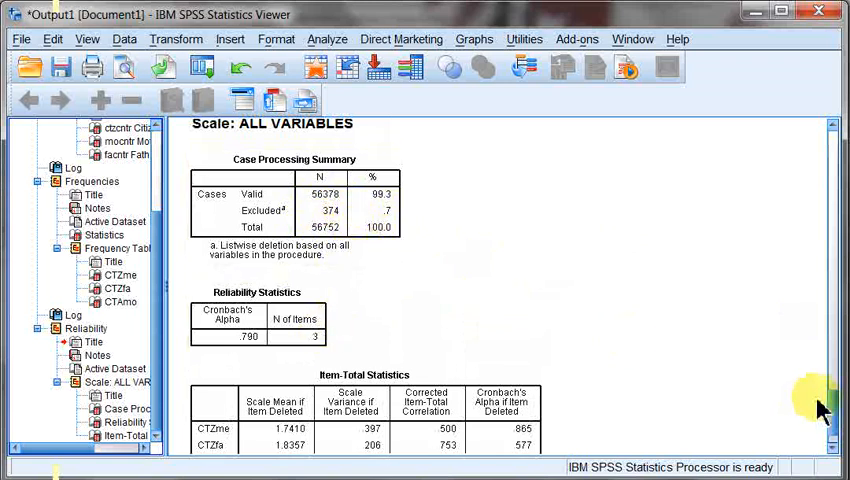
scroll("down", 3)
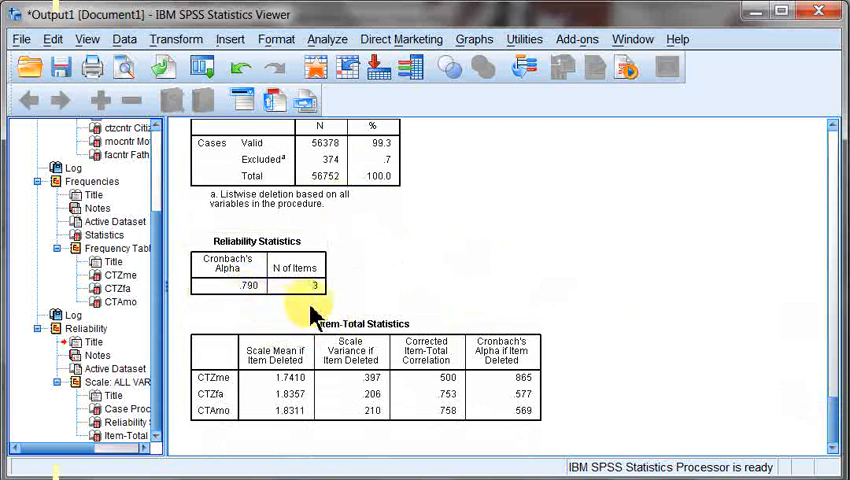
mouse_move(360, 300)
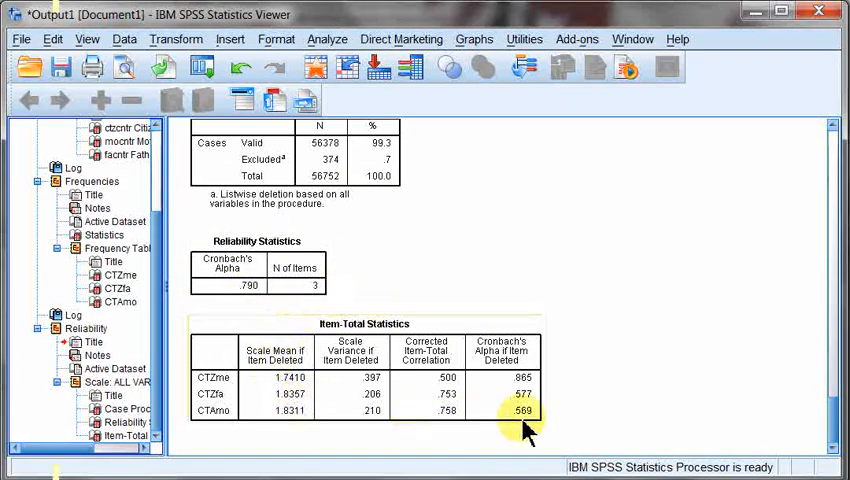
mouse_move(550, 358)
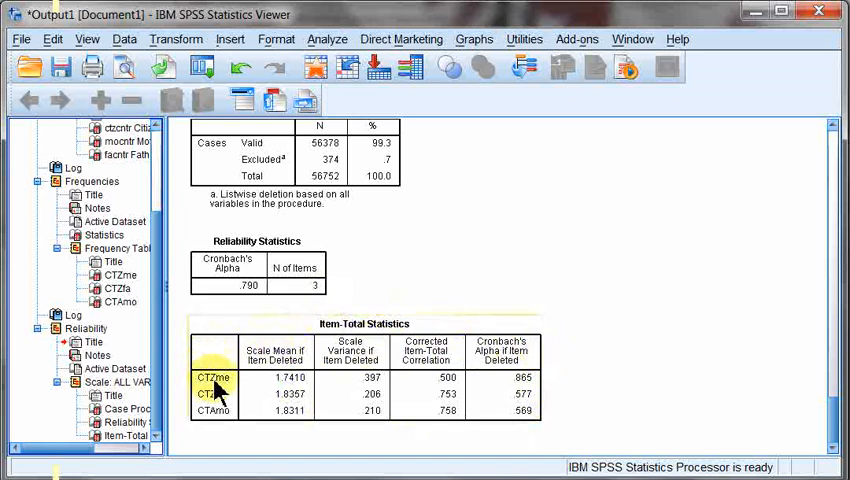
mouse_move(224, 394)
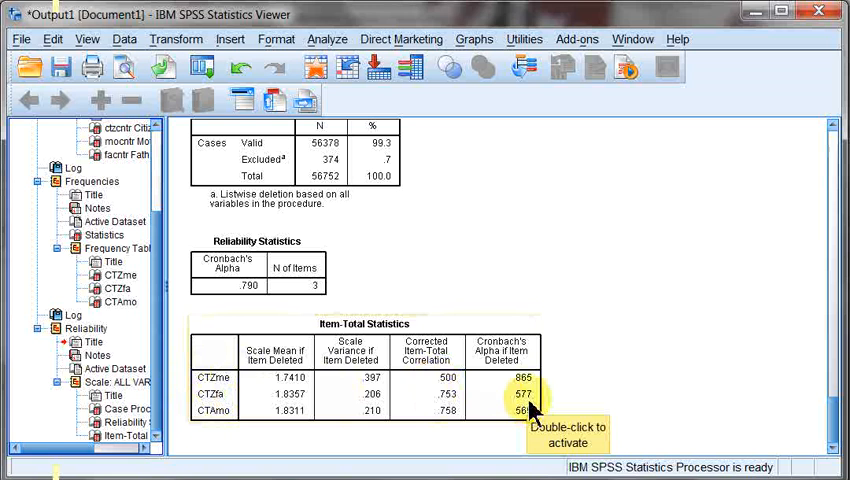
mouse_move(180, 420)
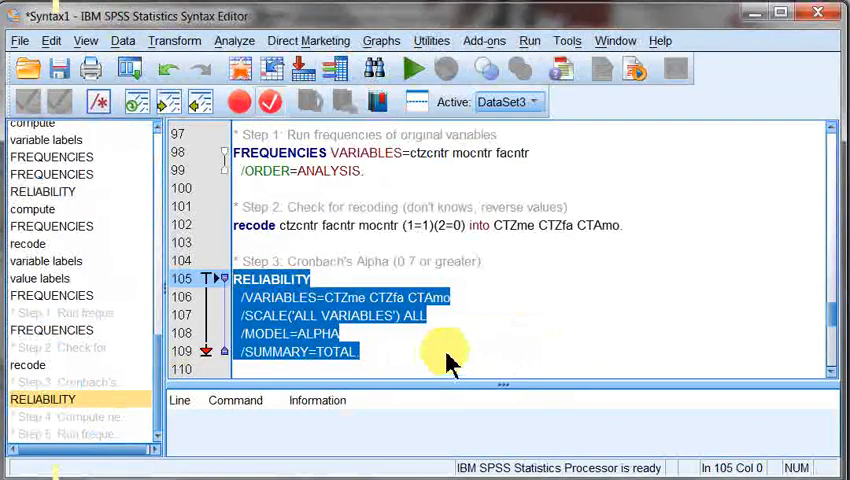
Scroll to Step 4 in the syntax and start a Compute Variable procedure for the new scale.
scroll("down", 3)
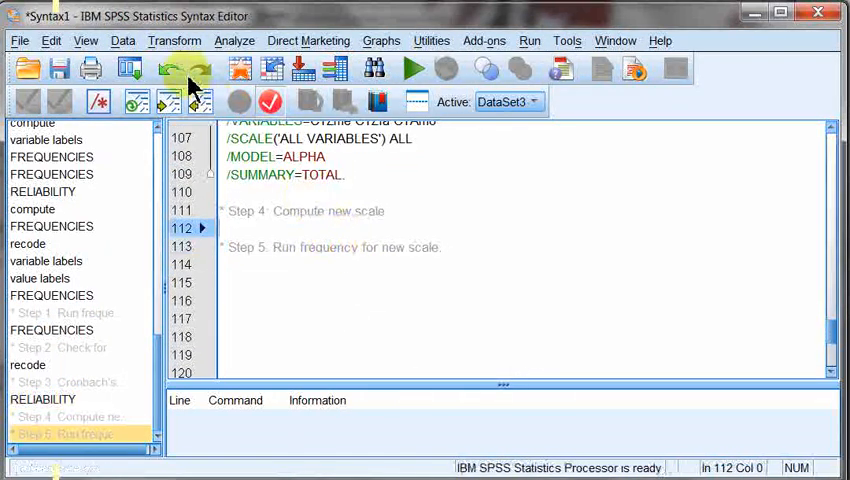
left_click(174, 40)
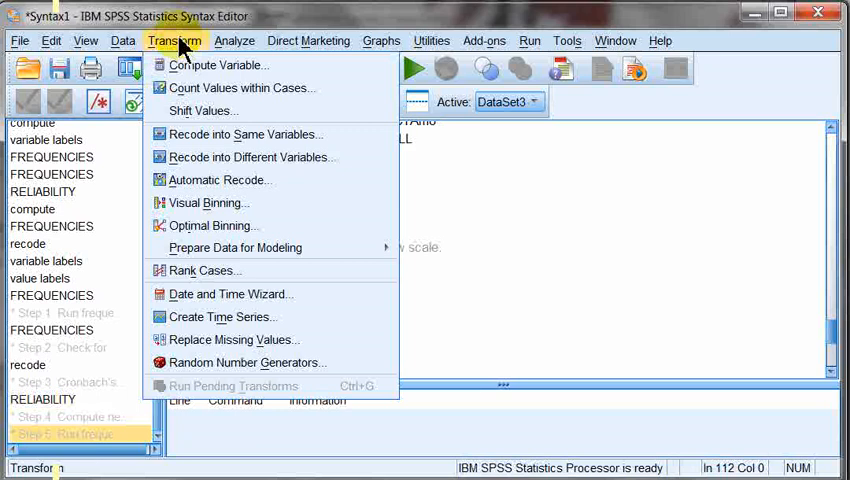
mouse_move(210, 64)
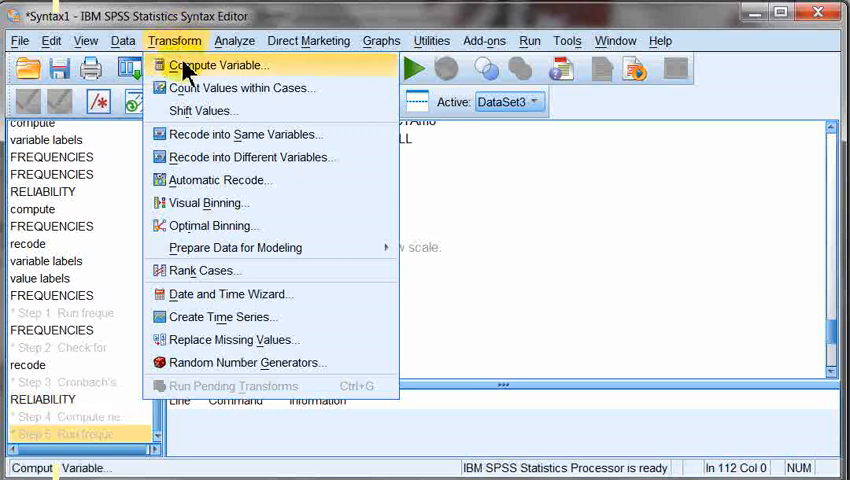
left_click(224, 64)
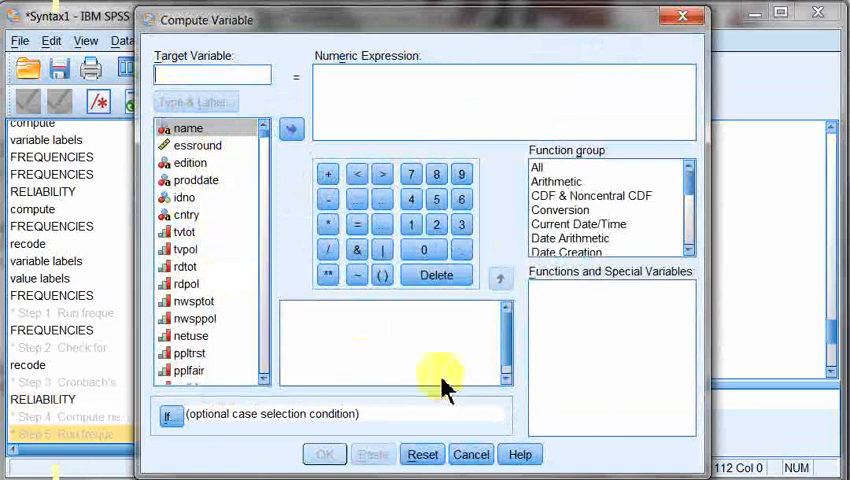
Name the target variable CITIZENROOTS and begin entering its 'National Roots' label.
left_click(196, 144)
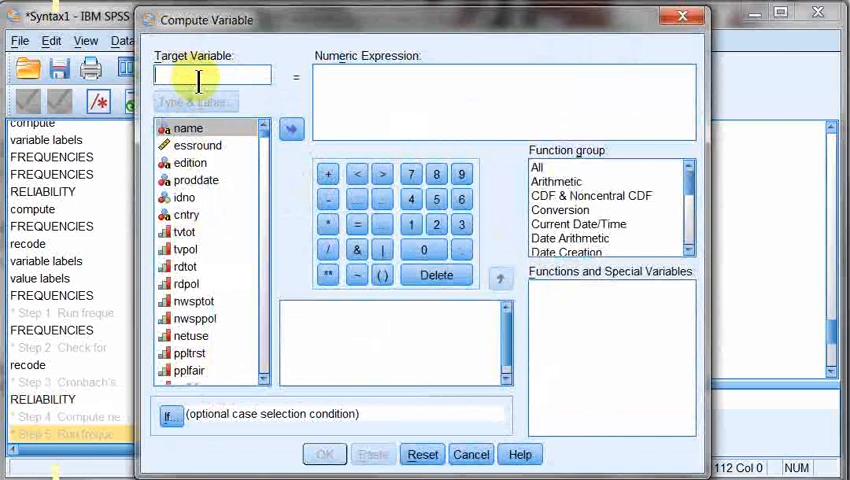
type("C")
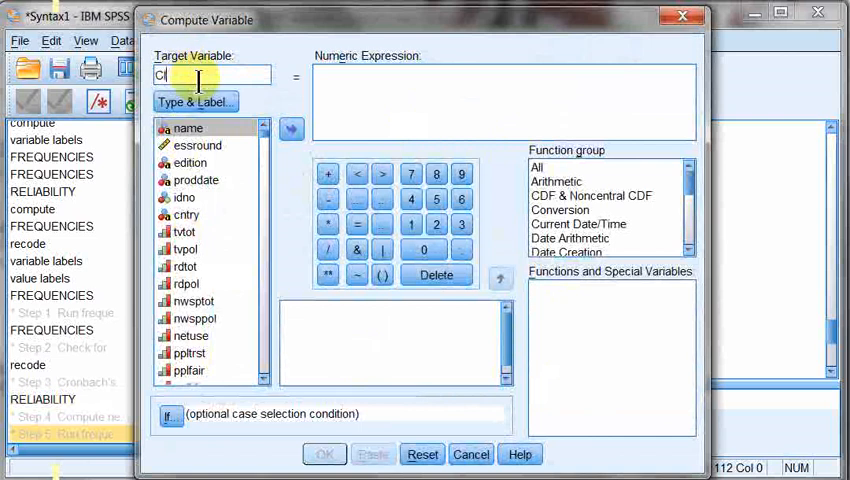
type("ITIZEN")
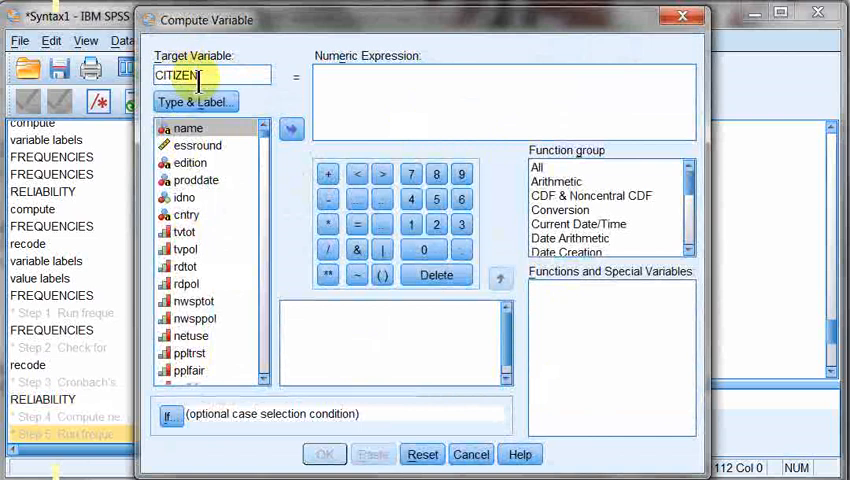
type("R")
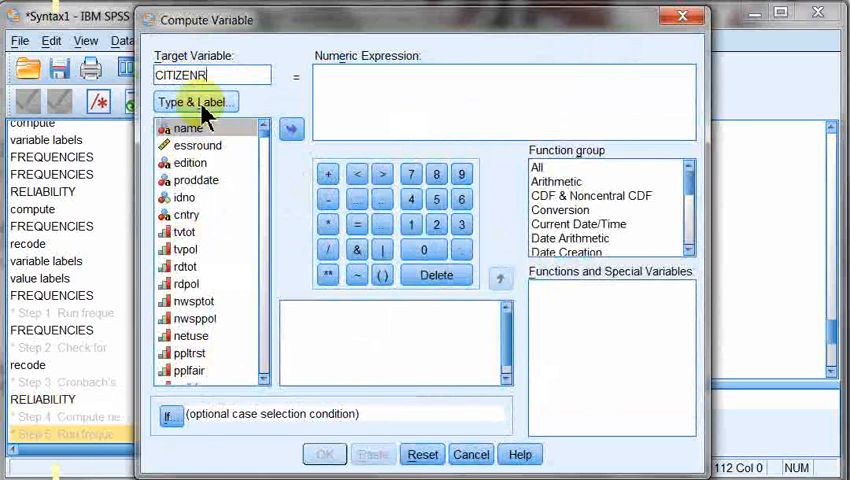
type("OOTS")
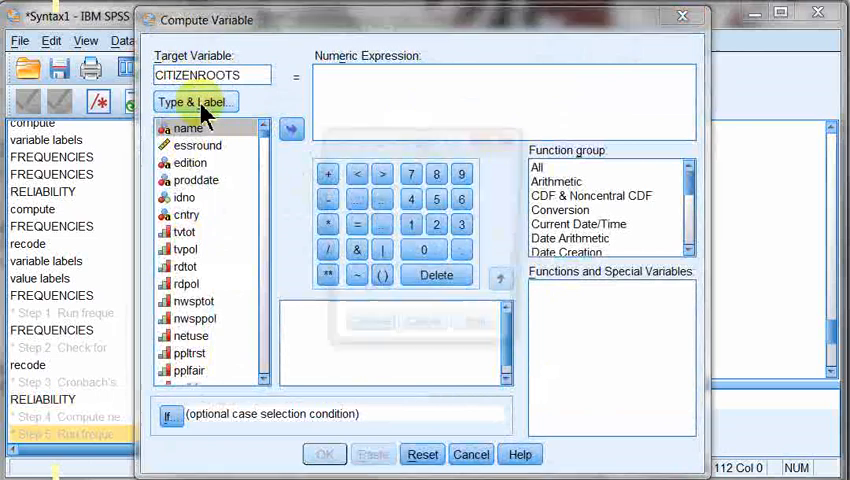
left_click(196, 100)
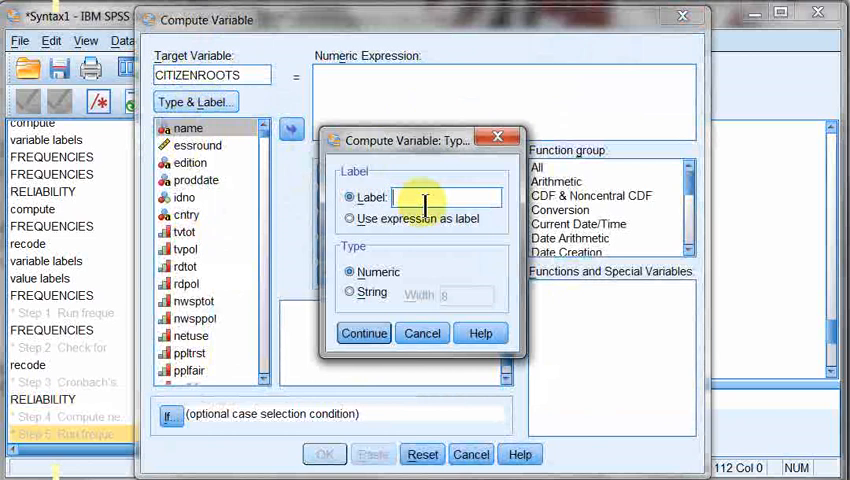
type("National Roots (highe")
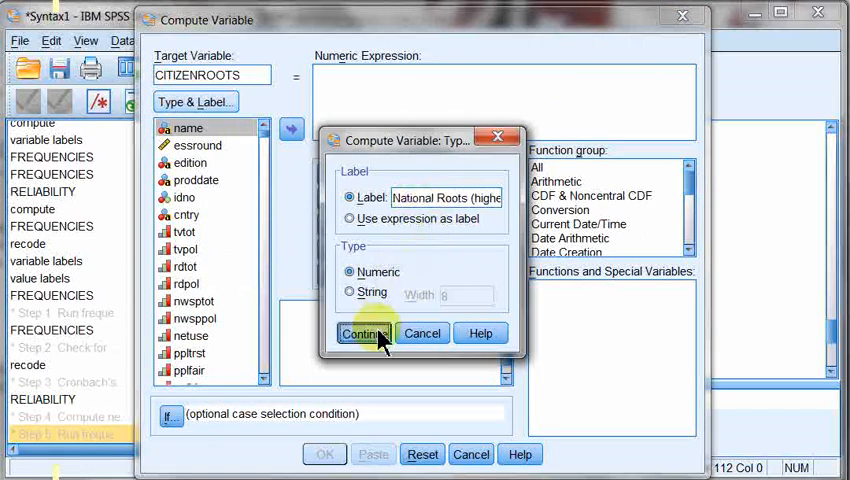
mouse_move(372, 272)
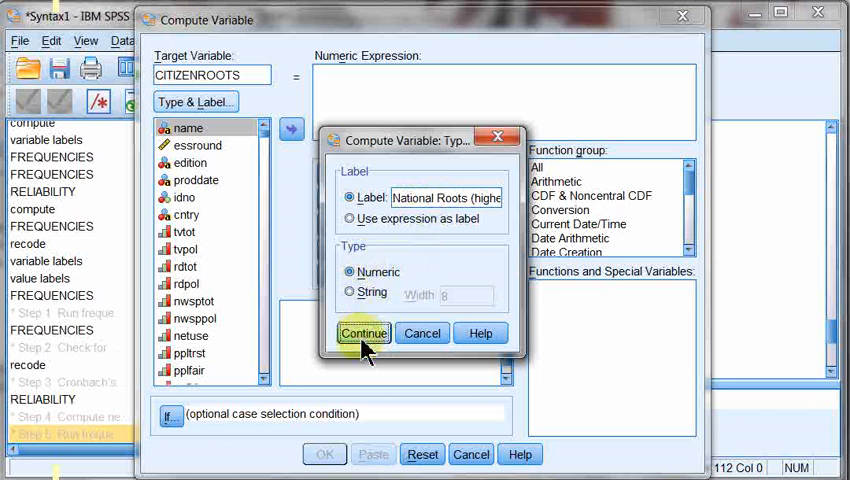
Build the numeric expression CTZme + CTZfa + for CITIZENROOTS from the variable list.
left_click(364, 332)
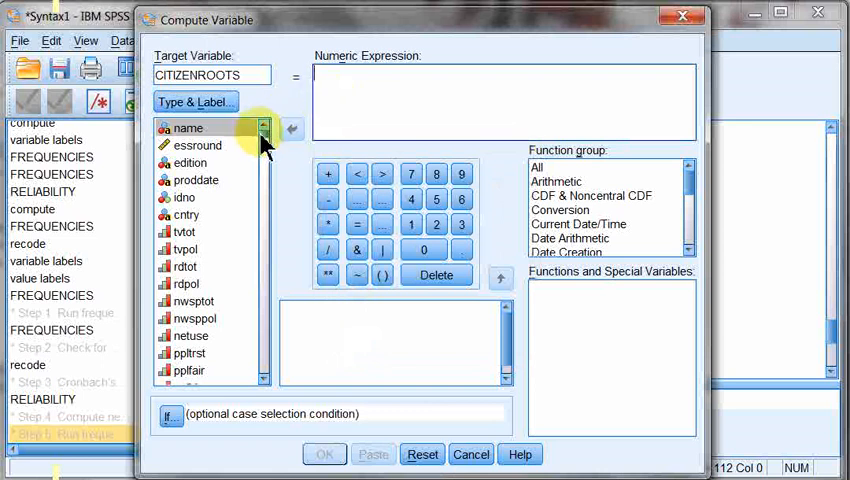
scroll("down", 3)
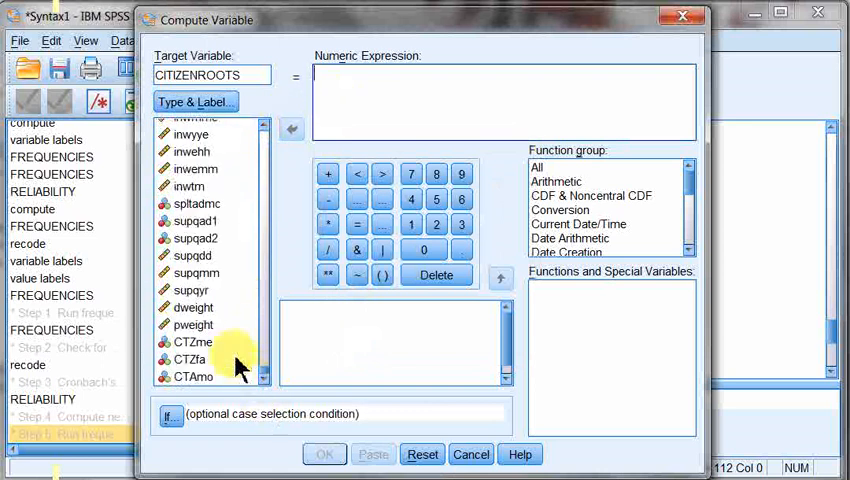
left_click(196, 342)
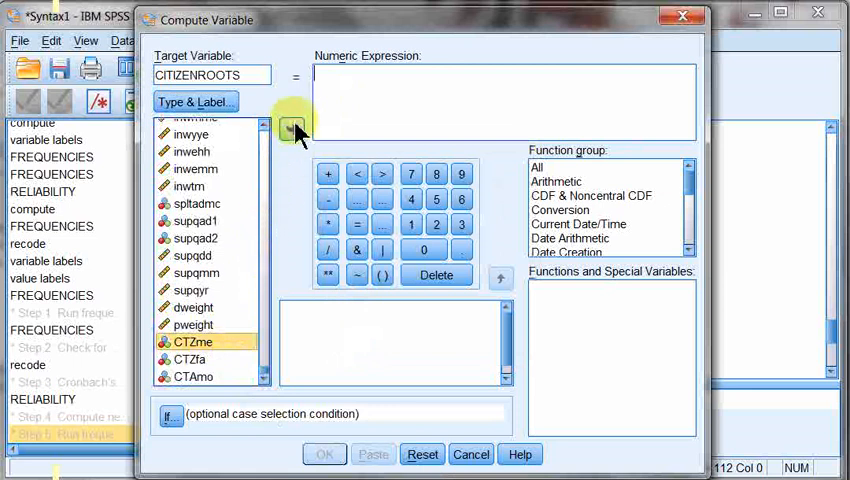
left_click(292, 130)
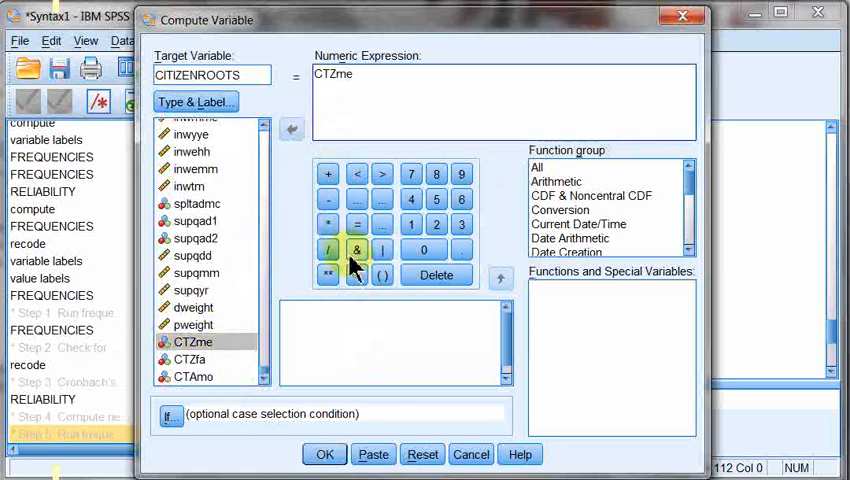
left_click(328, 174)
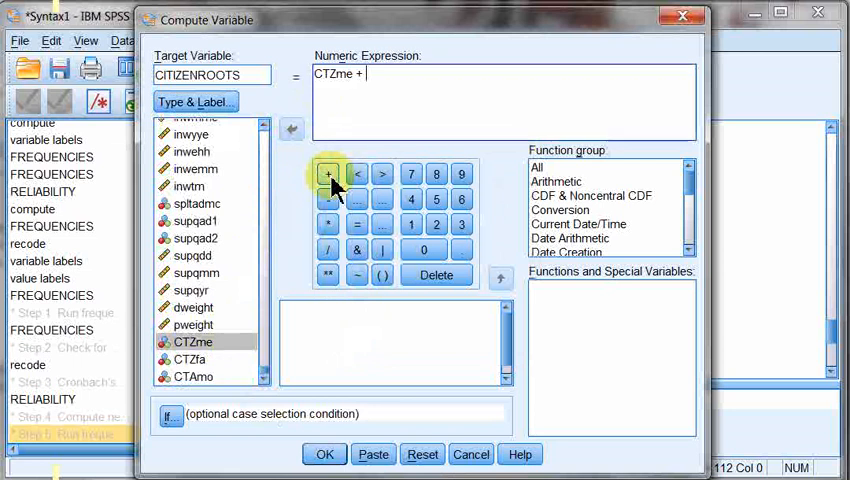
left_click(190, 360)
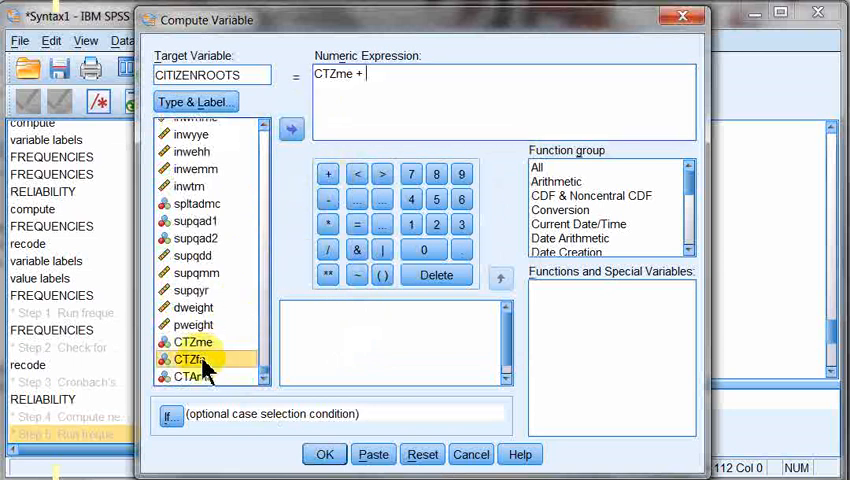
left_click(292, 128)
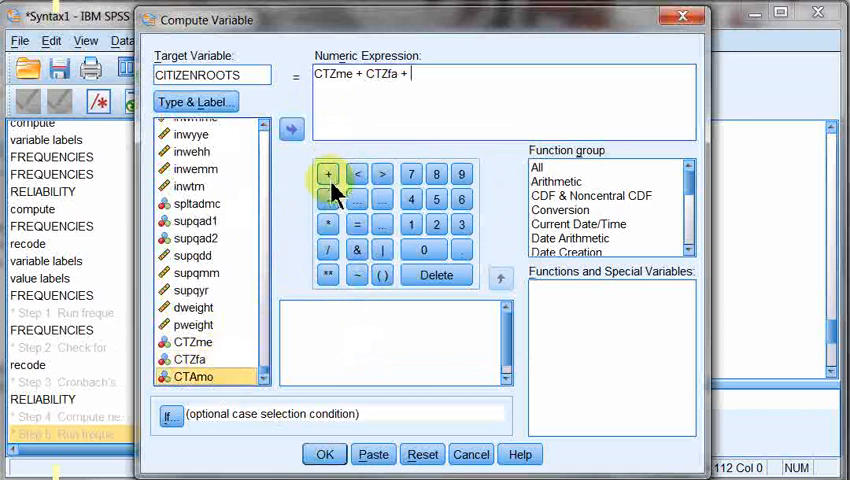
left_click(292, 128)
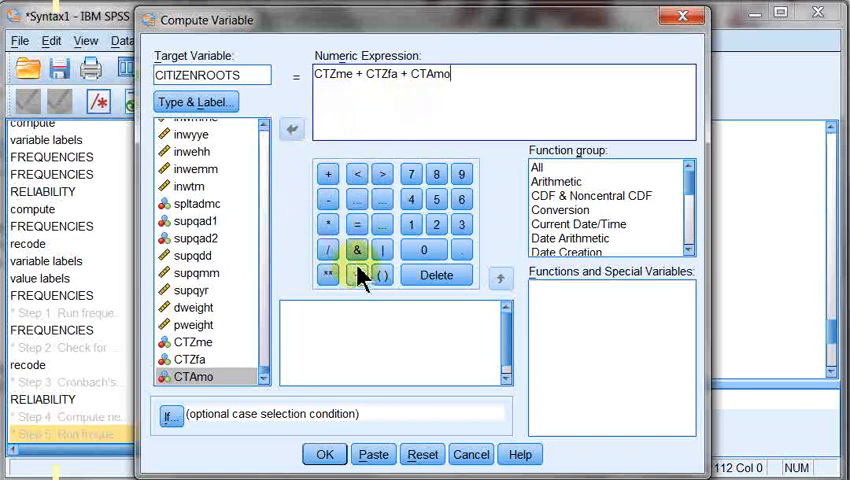
mouse_move(356, 172)
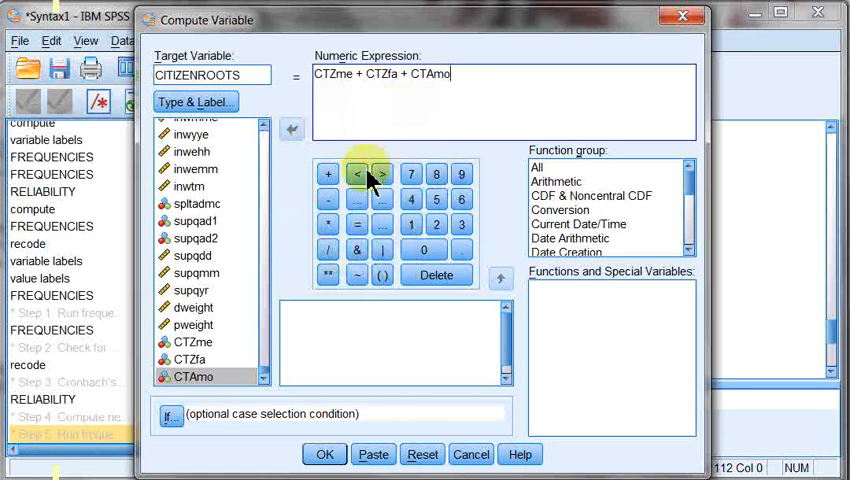
mouse_move(304, 172)
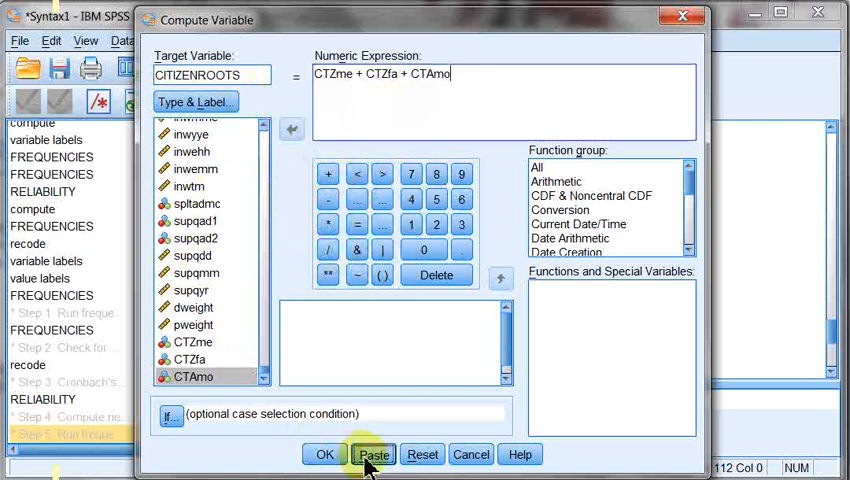
Paste the COMPUTE, VARIABLE LABELS and EXECUTE lines into syntax and run them.
left_click(372, 454)
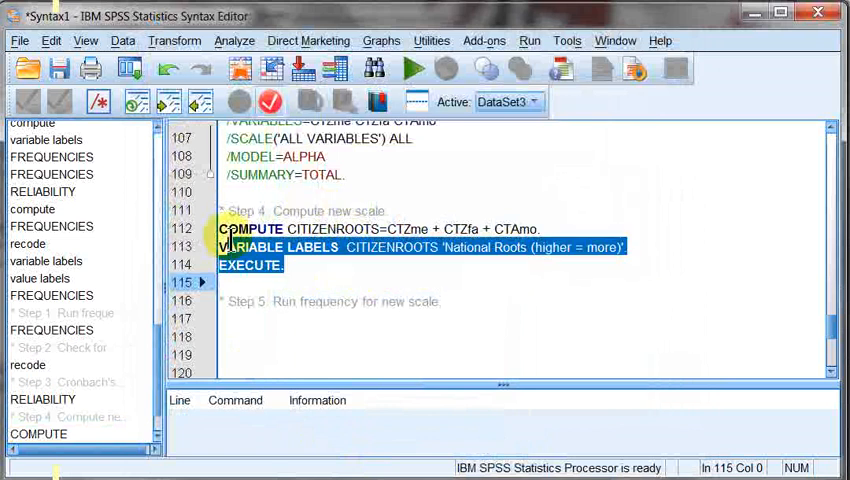
left_click(408, 70)
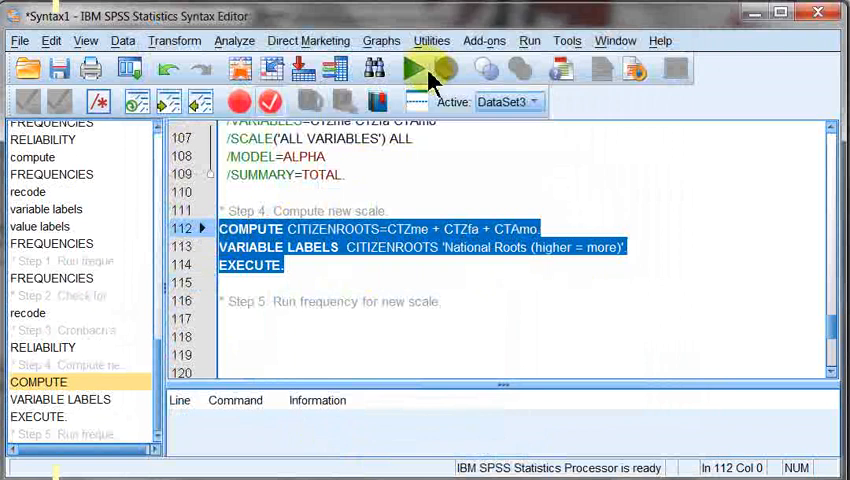
left_click(412, 70)
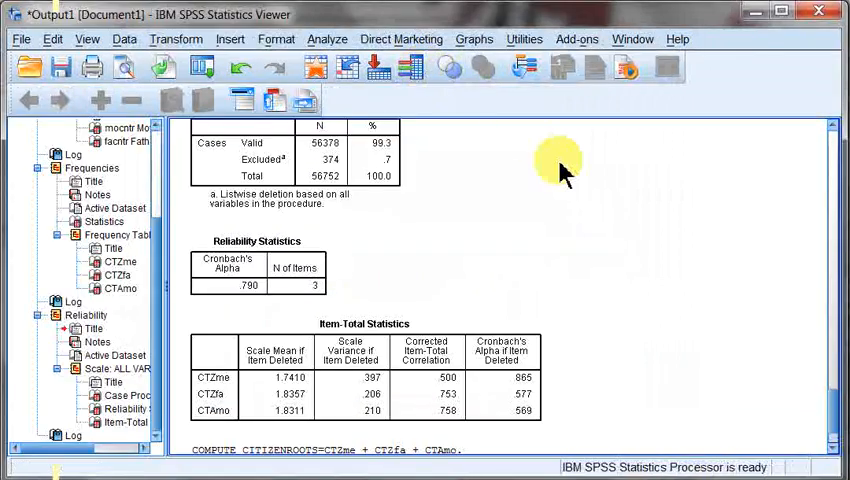
scroll("down", 3)
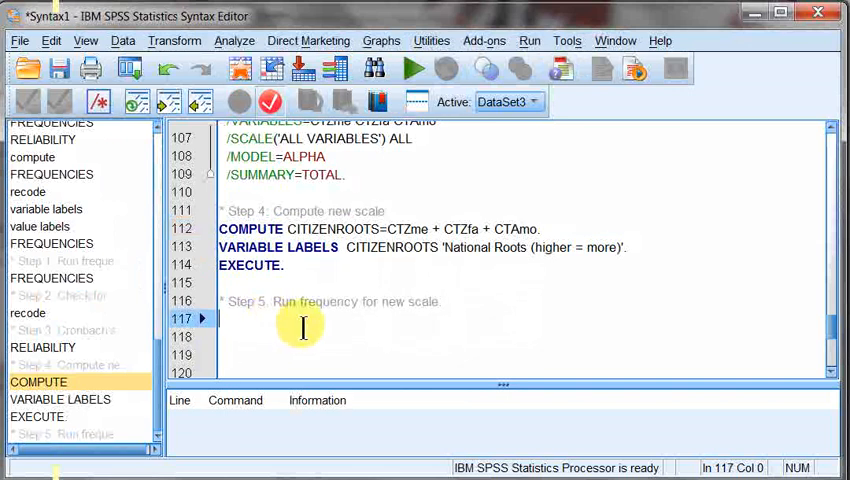
mouse_move(254, 32)
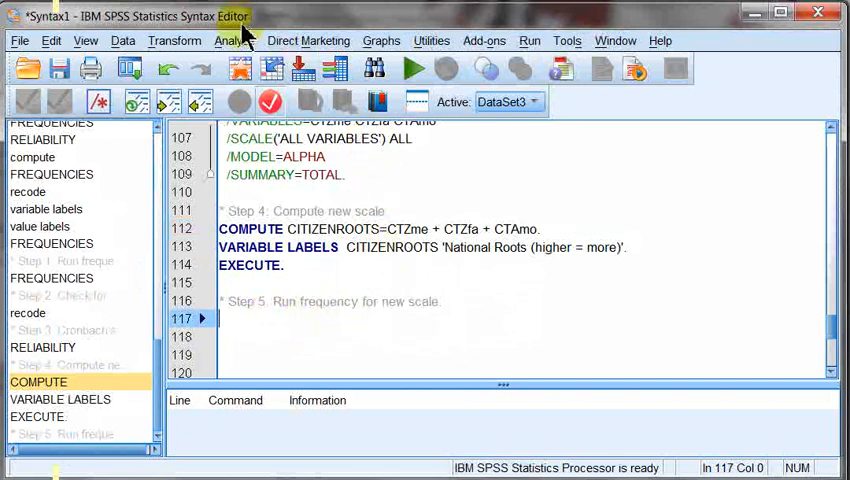
Set up Frequencies for CITIZENROOTS only and paste the command into the syntax.
left_click(234, 40)
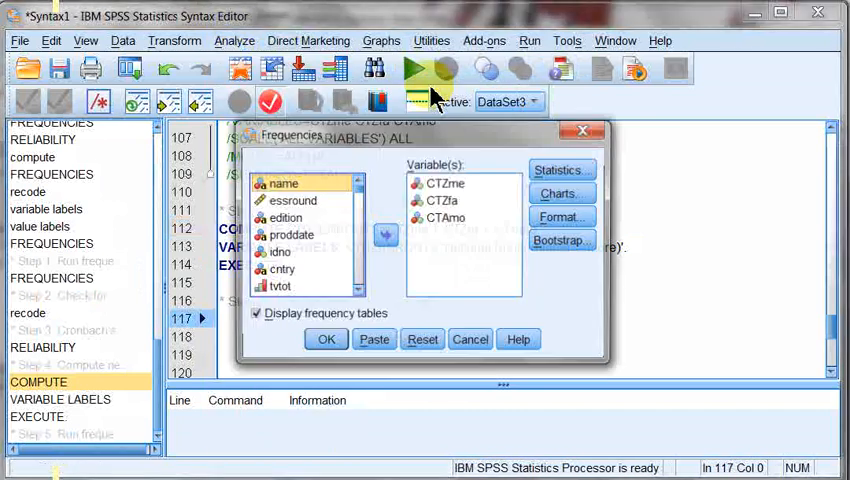
left_click(422, 340)
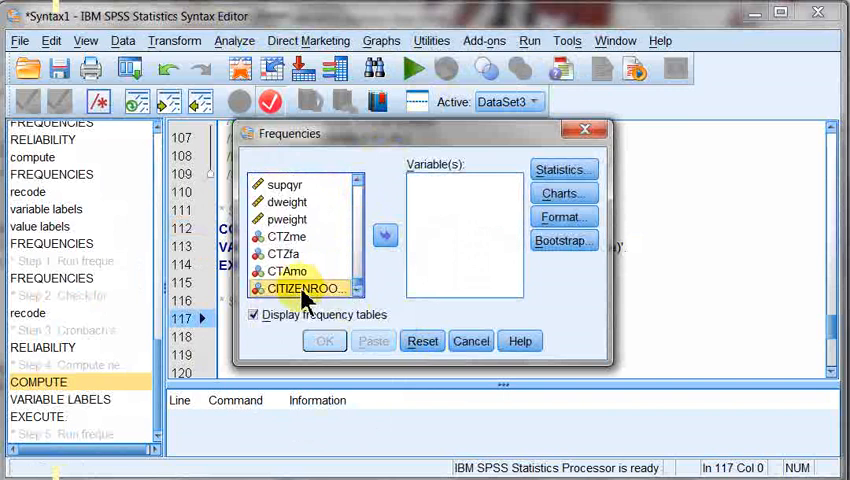
left_click(384, 236)
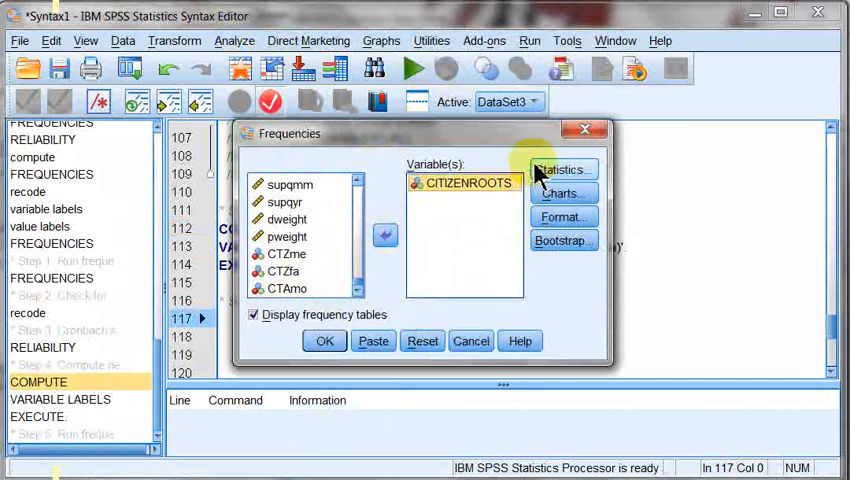
left_click(562, 168)
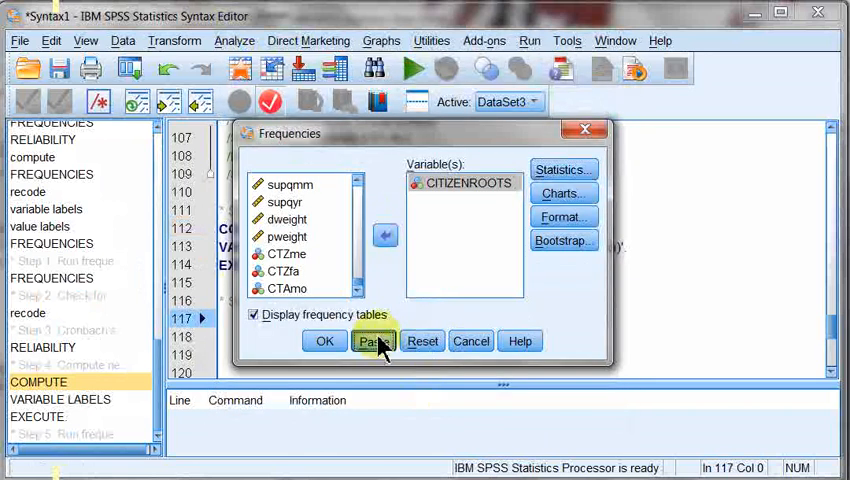
left_click(374, 340)
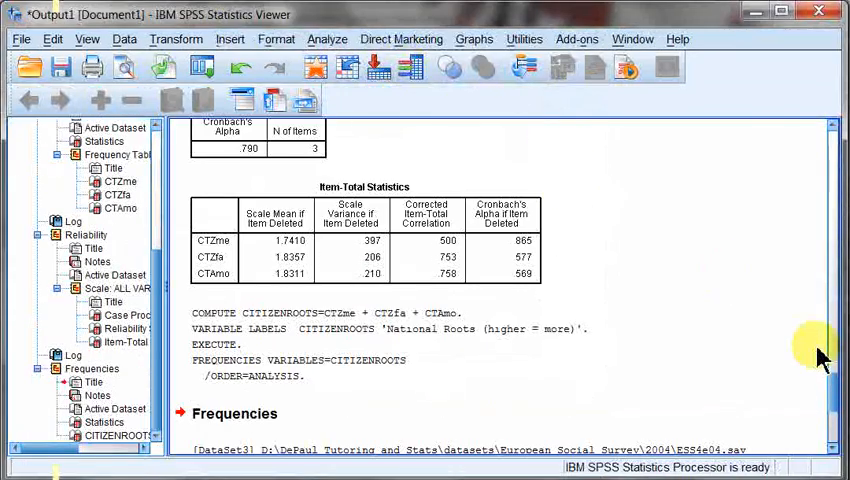
scroll("down", 3)
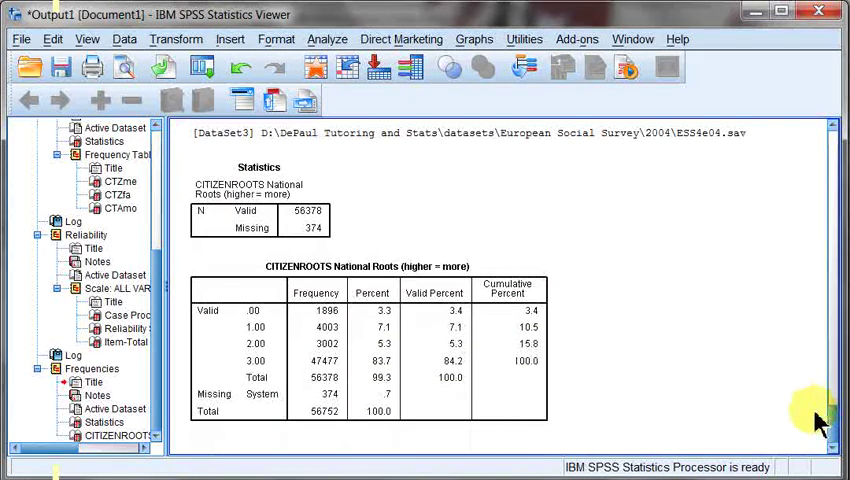
mouse_move(736, 404)
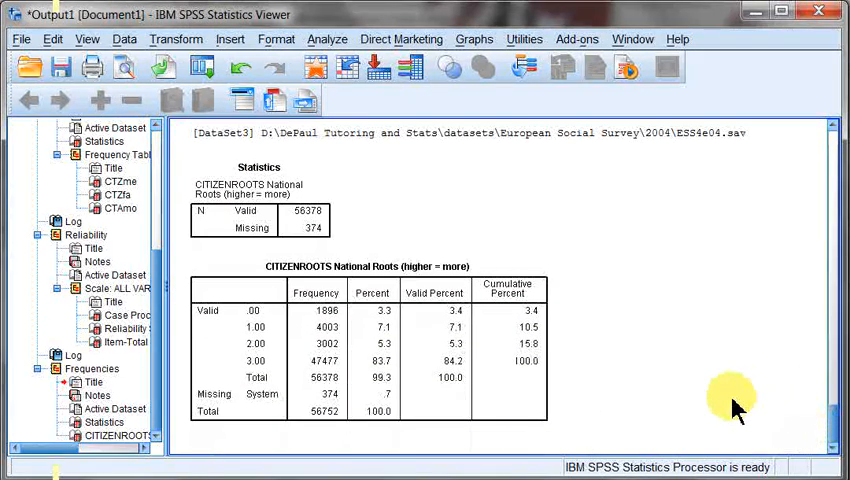
double_click(350, 266)
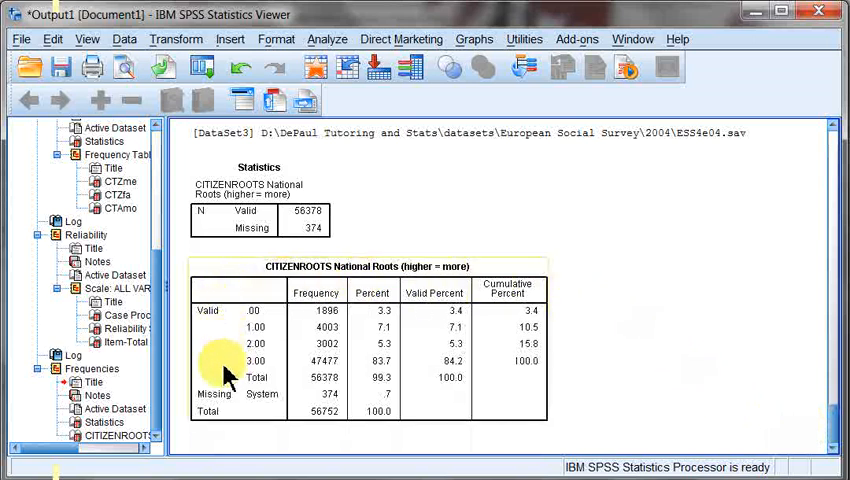
mouse_move(340, 284)
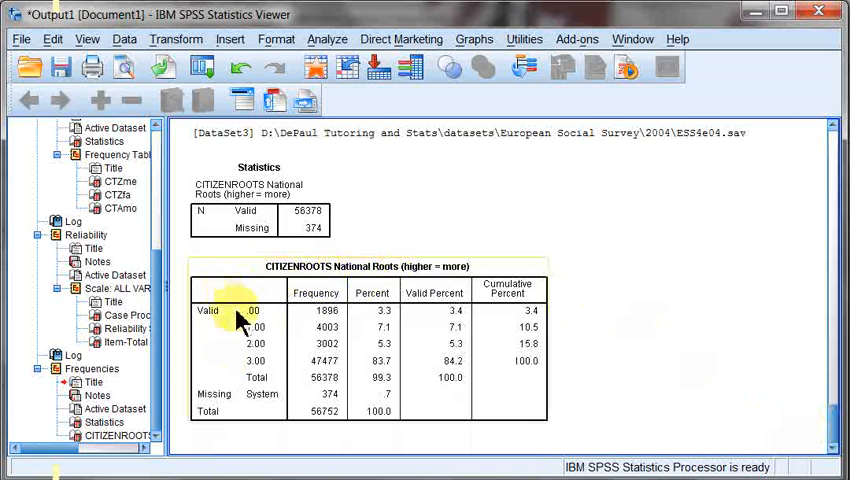
mouse_move(262, 322)
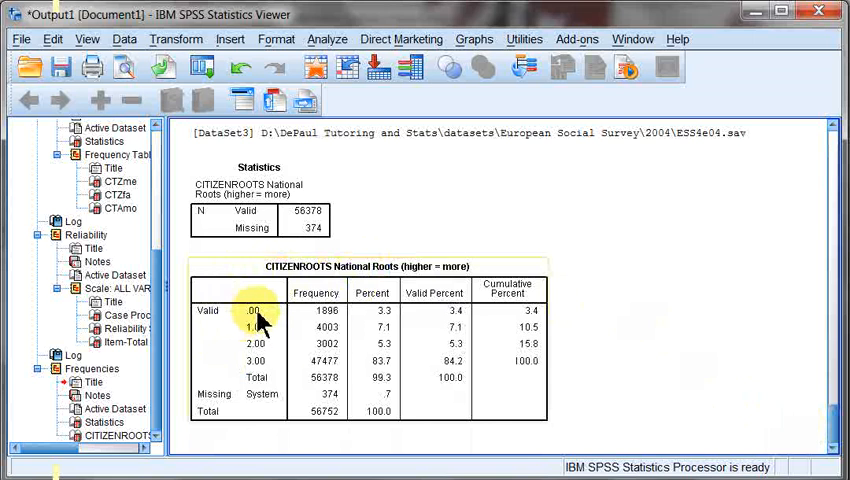
mouse_move(292, 384)
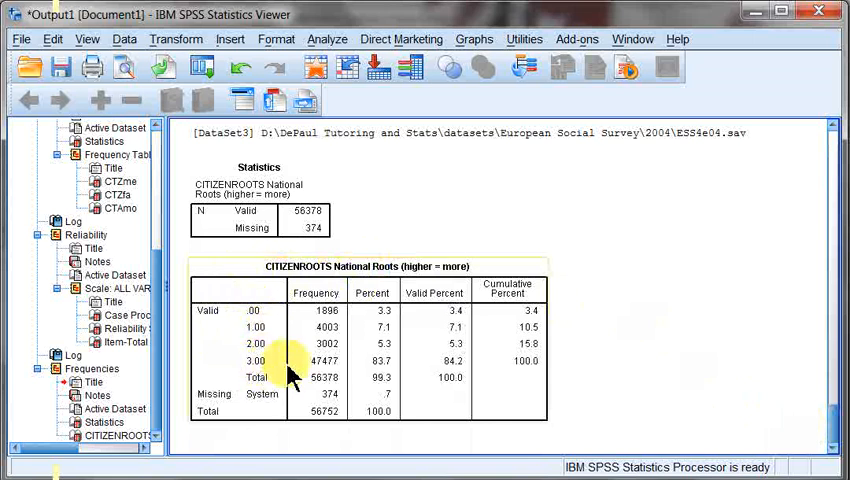
mouse_move(252, 316)
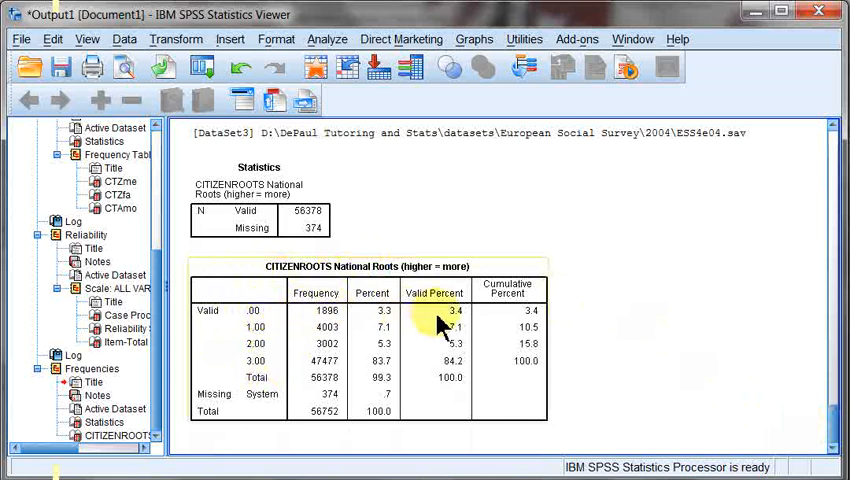
mouse_move(424, 324)
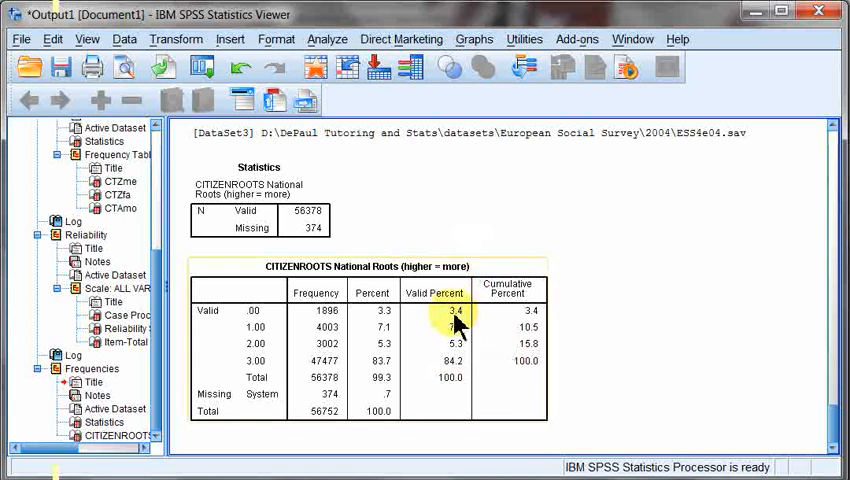
mouse_move(444, 340)
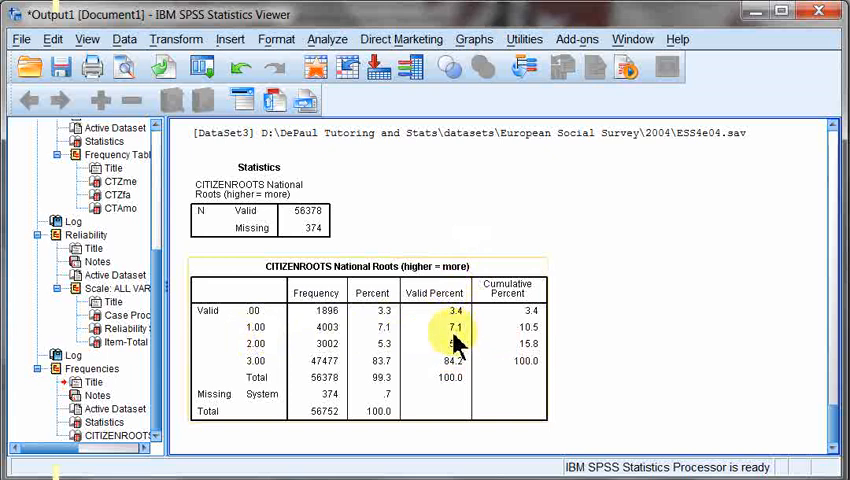
mouse_move(562, 348)
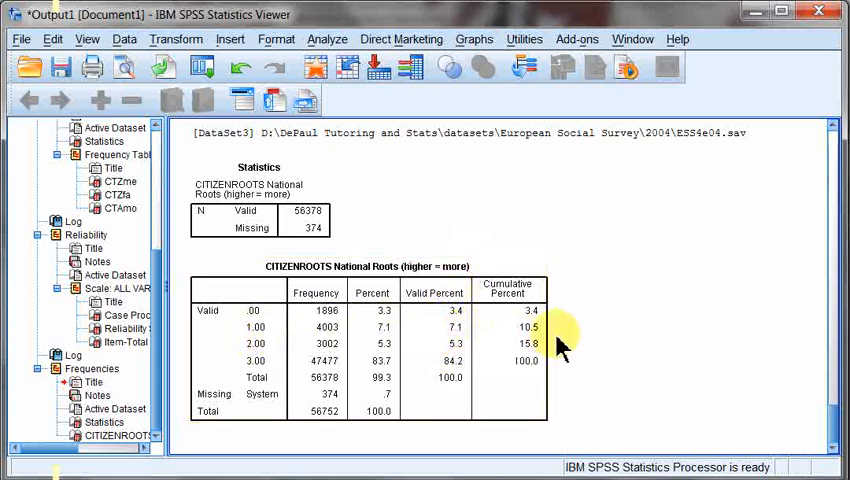
mouse_move(564, 340)
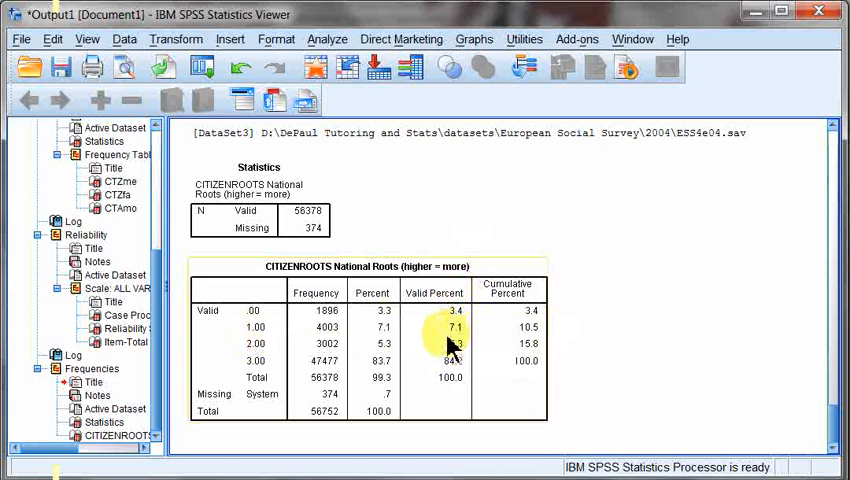
mouse_move(460, 360)
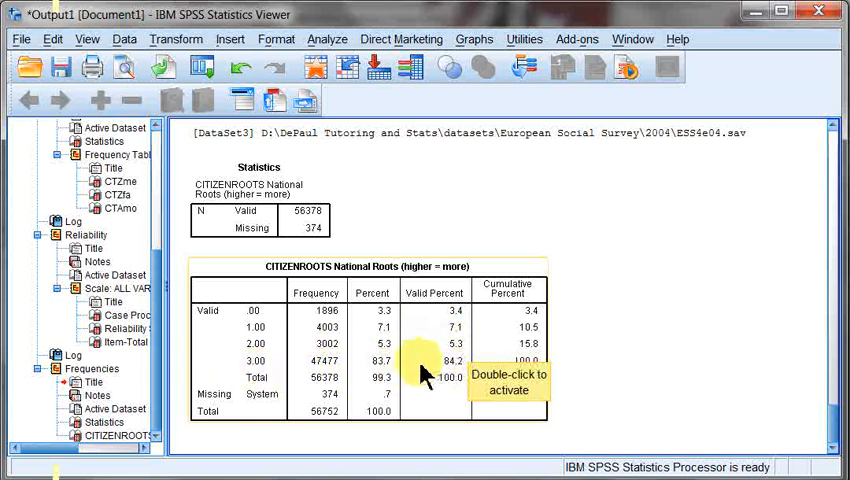
mouse_move(576, 366)
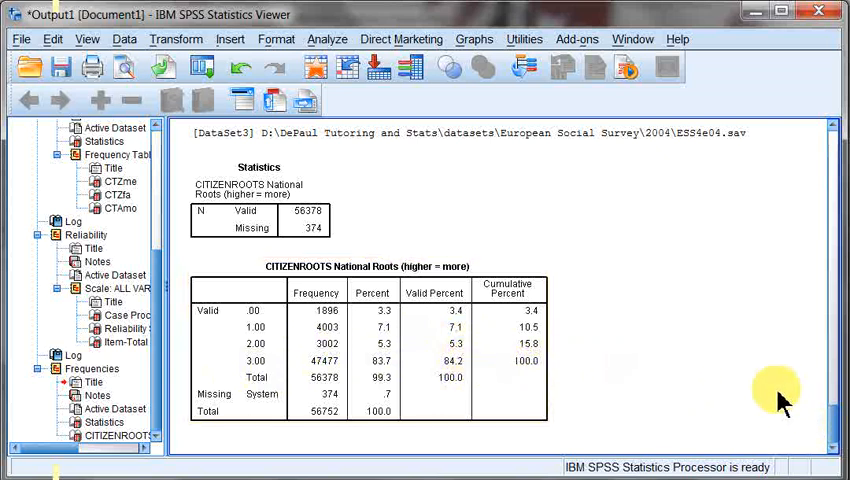
mouse_move(820, 424)
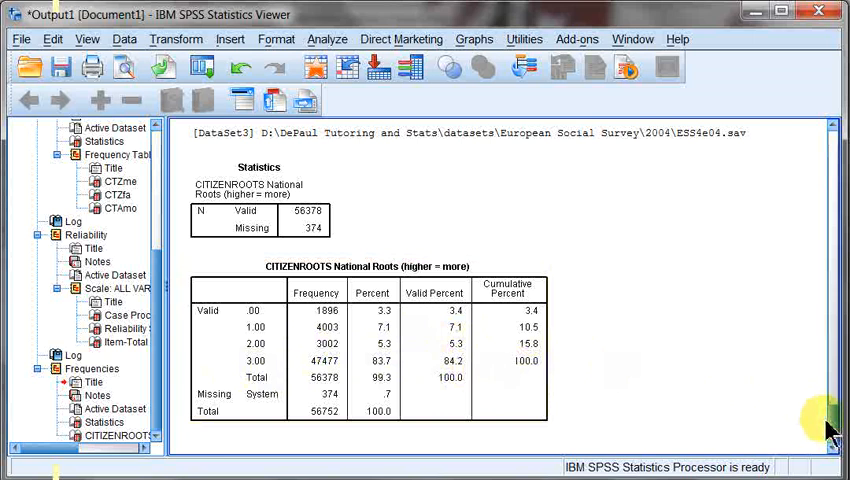